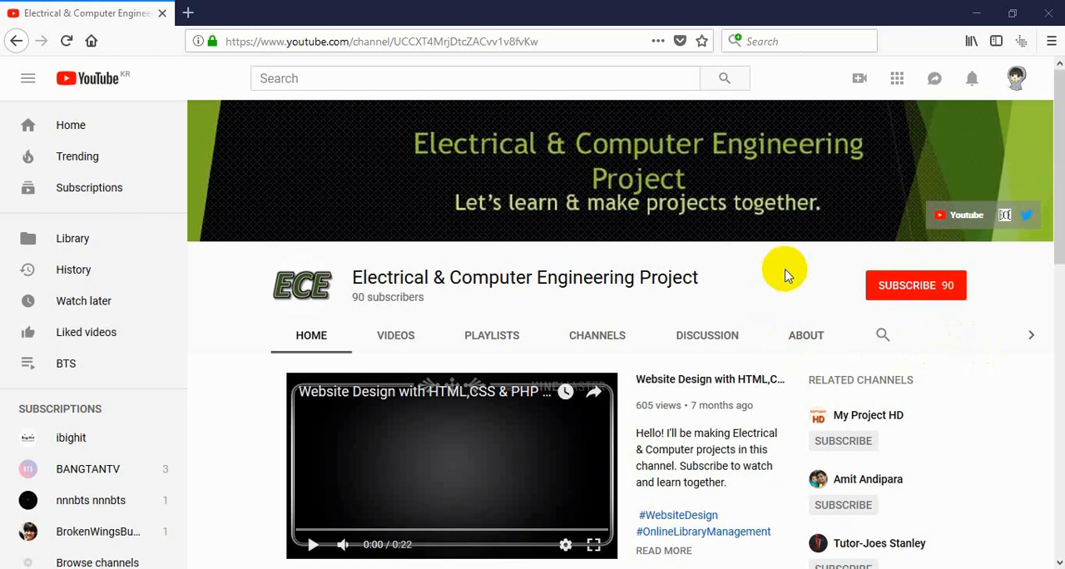
mouse_move(791, 266)
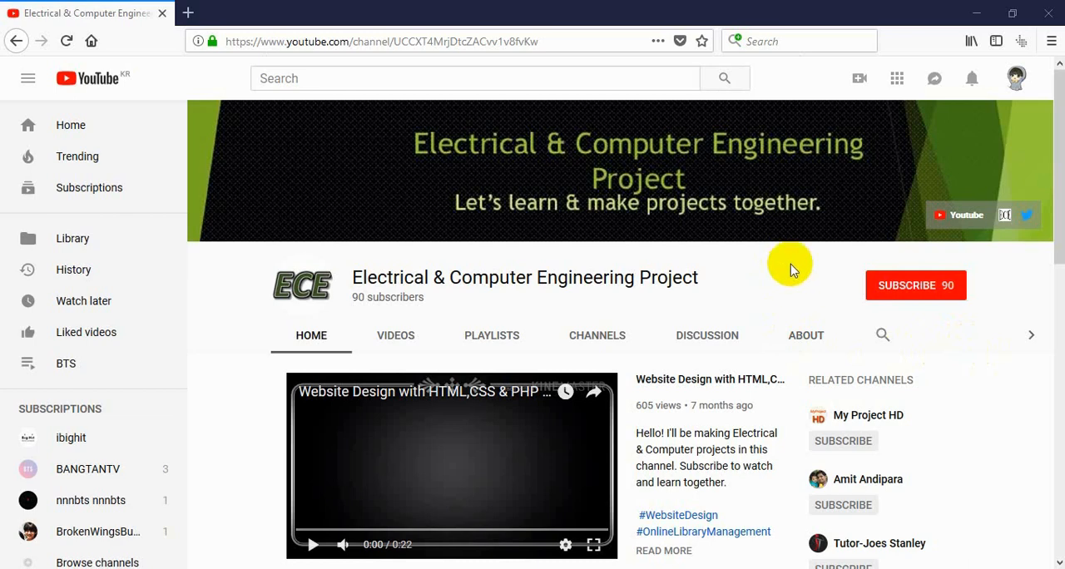
mouse_move(936, 300)
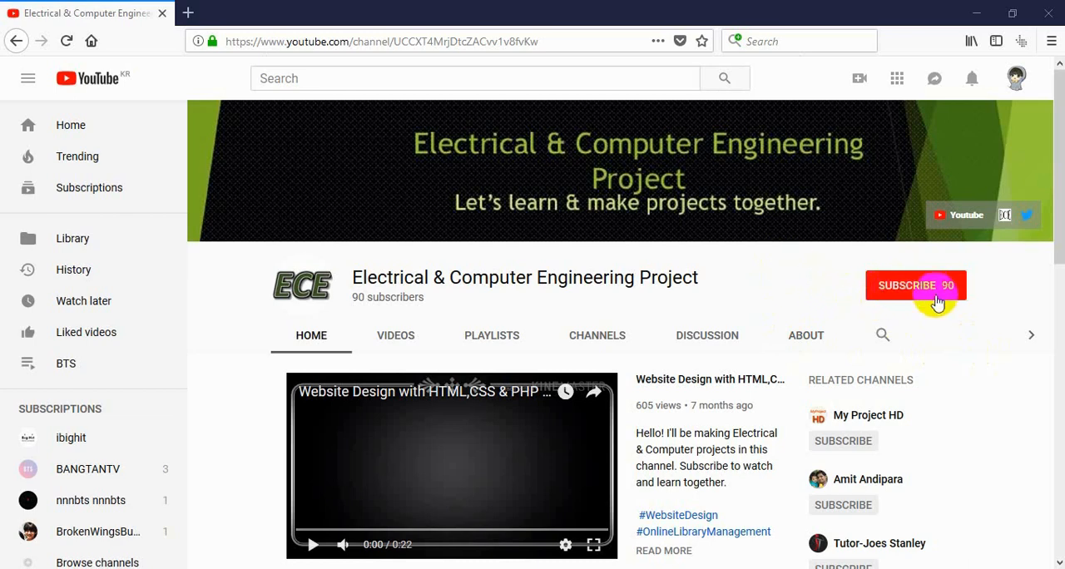
Step: Subscribe to the channel, then visit the add-books page and return to the books list
click(916, 285)
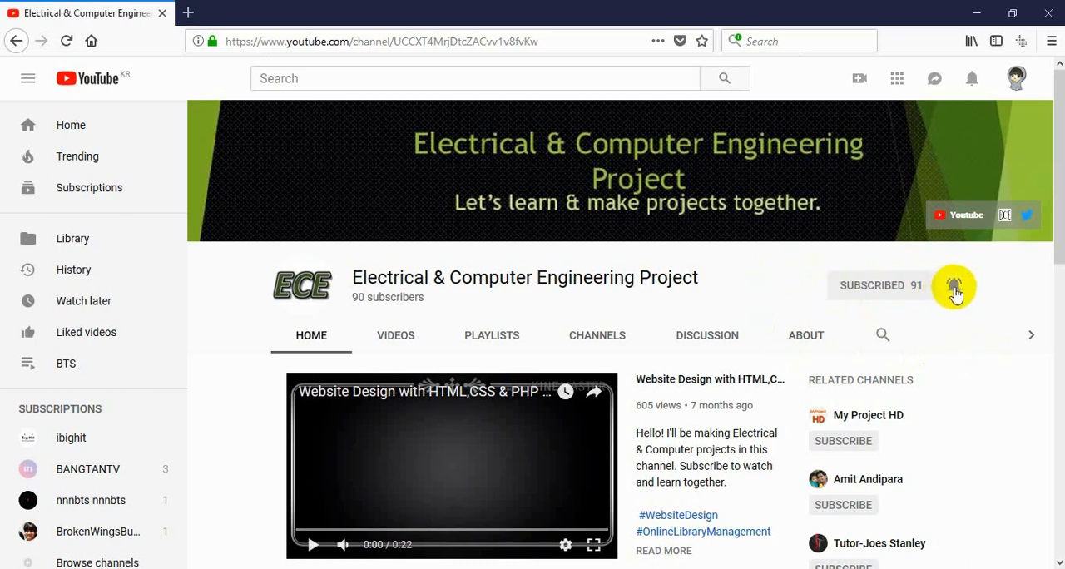
click(954, 285)
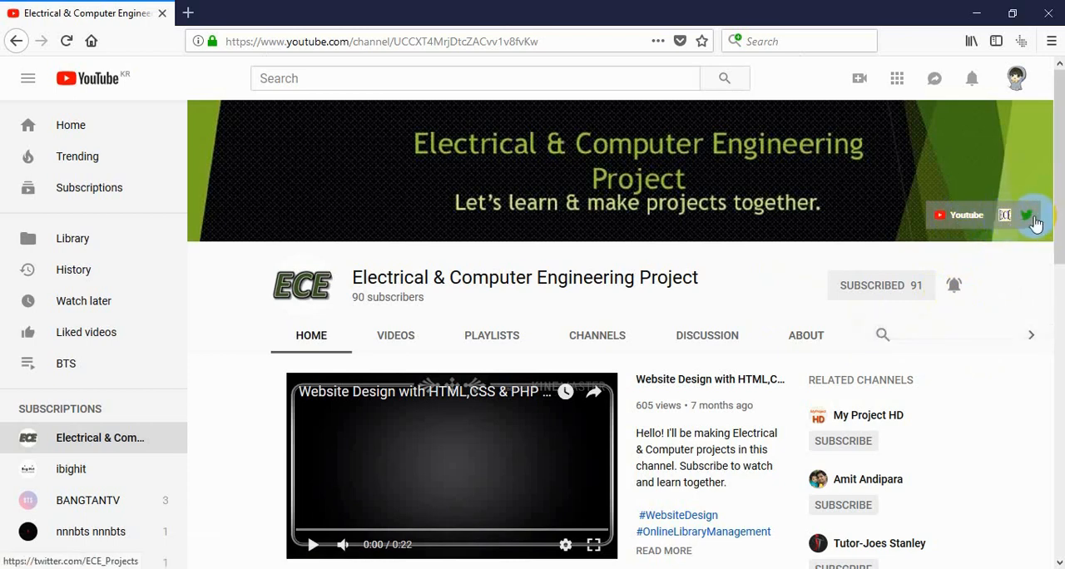
mouse_move(1029, 219)
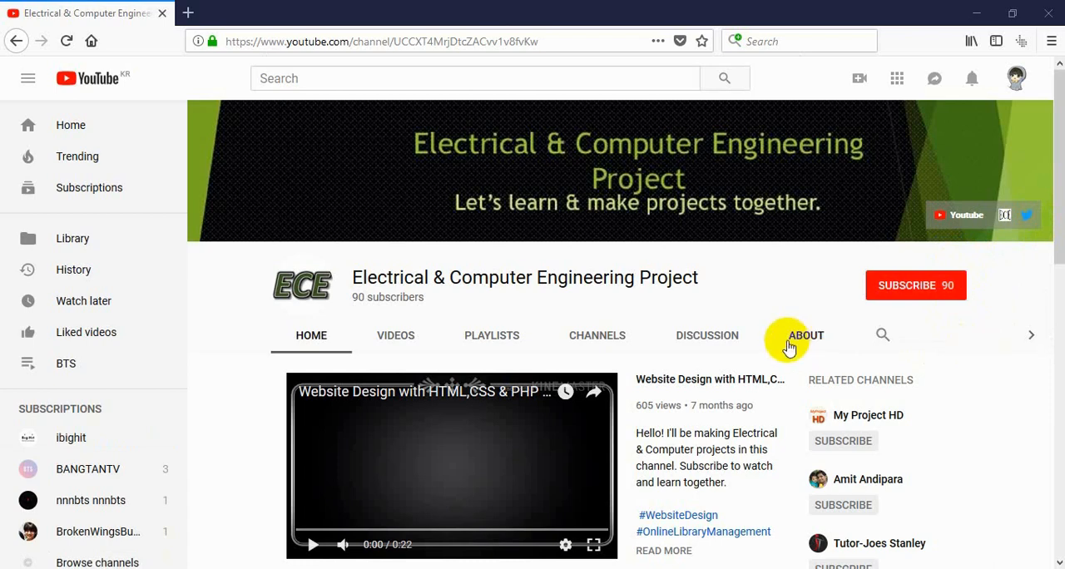
mouse_move(784, 268)
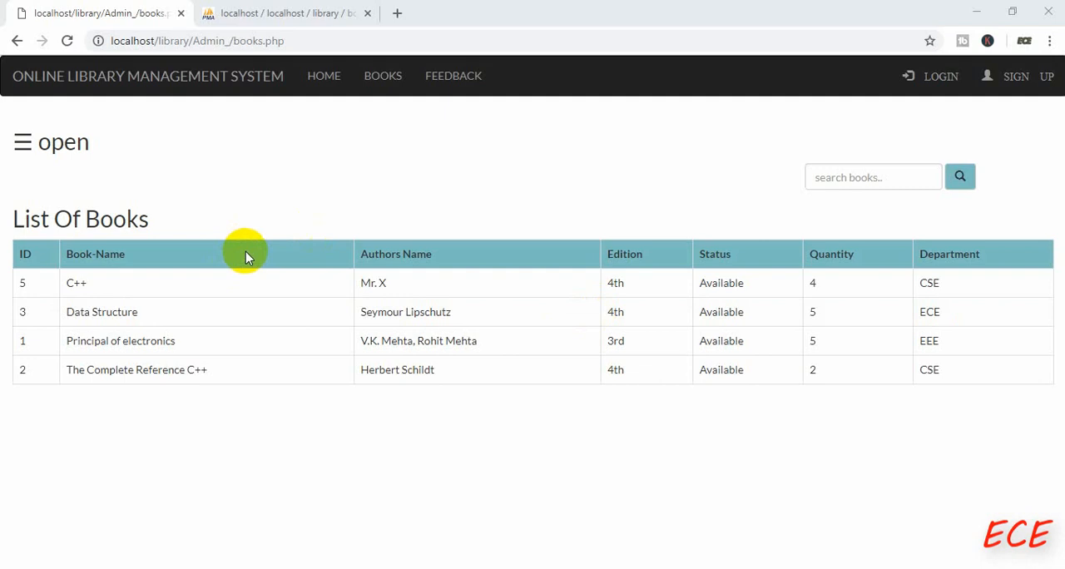
click(22, 142)
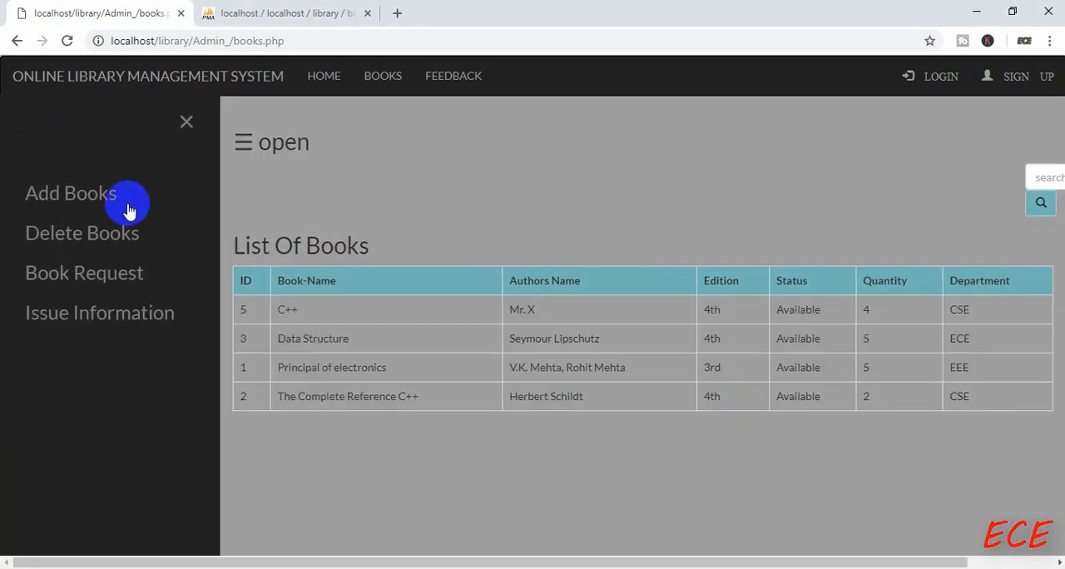
click(70, 193)
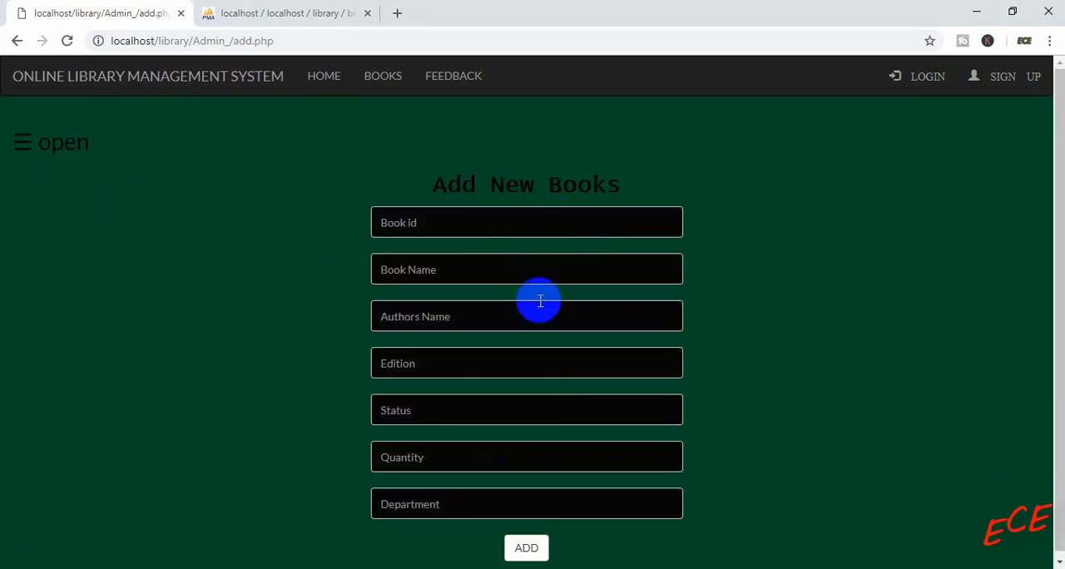
click(22, 141)
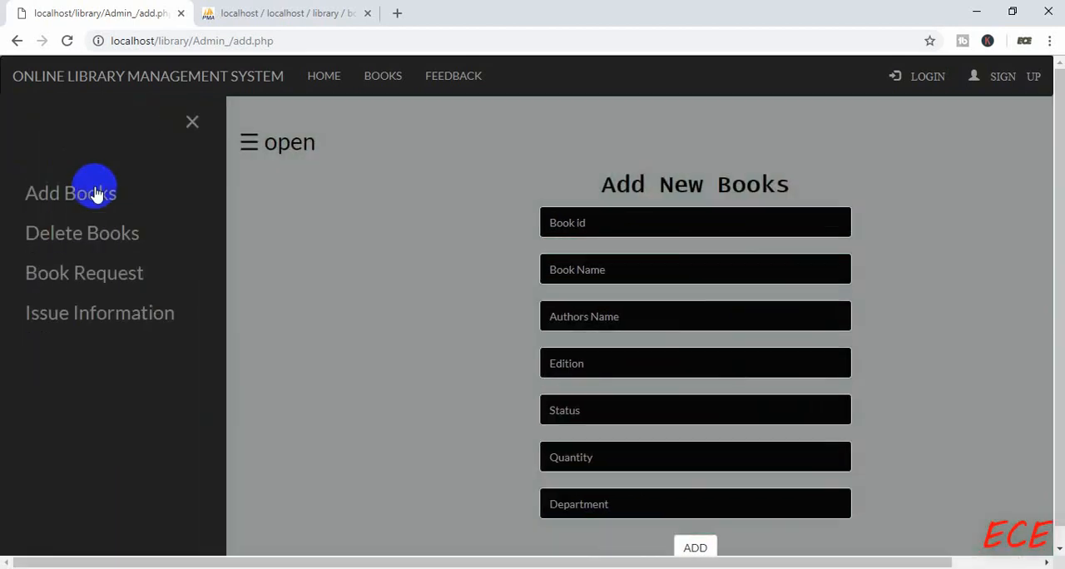
click(81, 233)
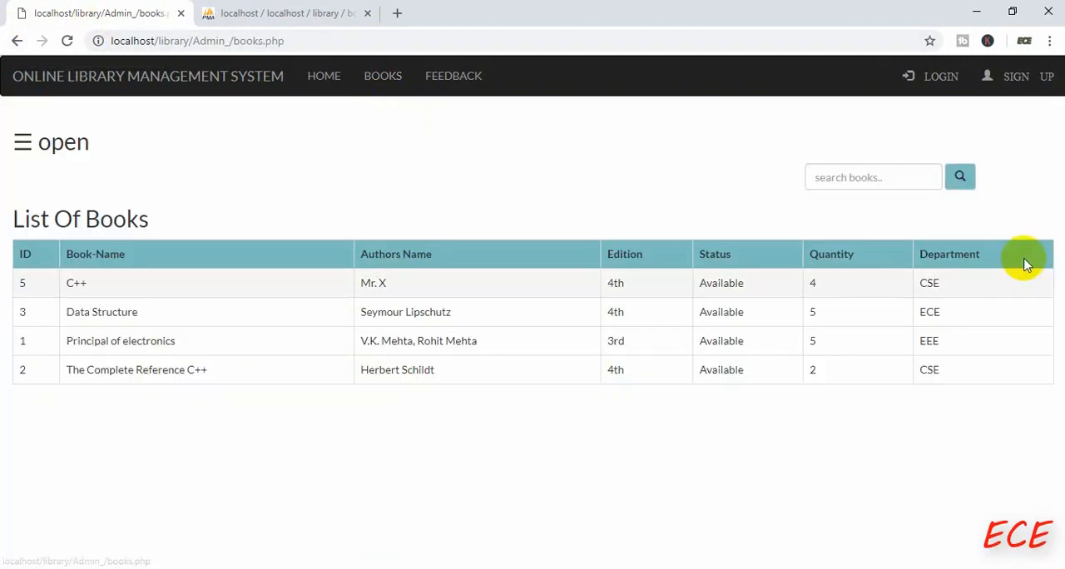
mouse_move(951, 209)
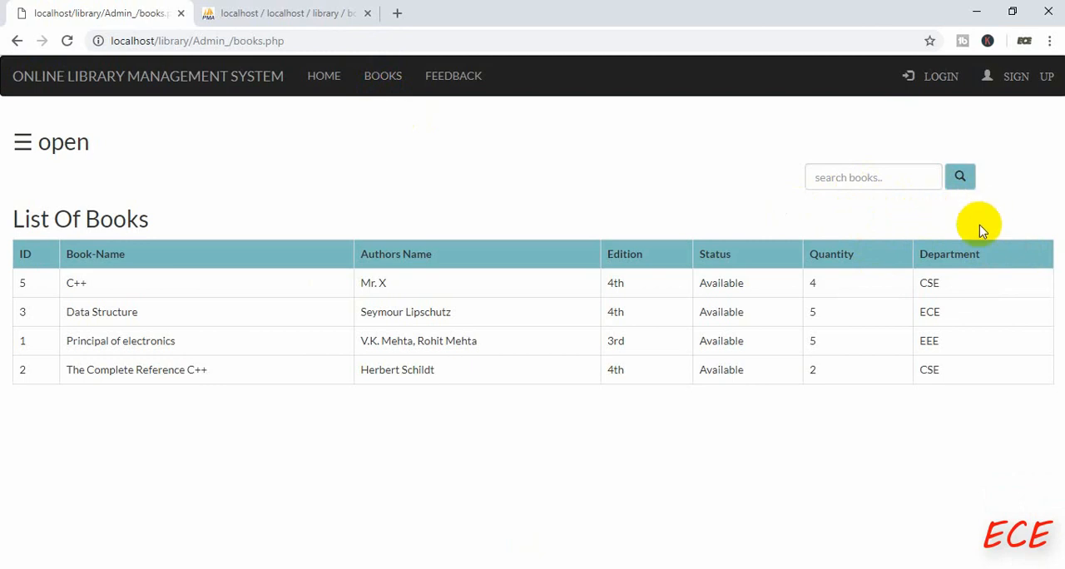
mouse_move(948, 238)
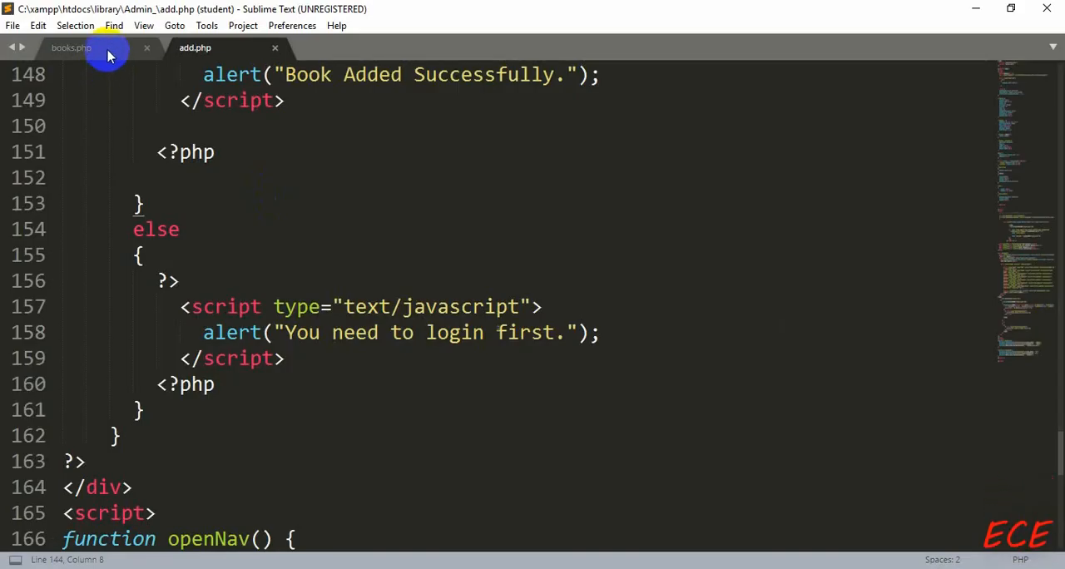
Step: Scroll books.php to its add.php and delete.php sidebar links and save it
click(71, 47)
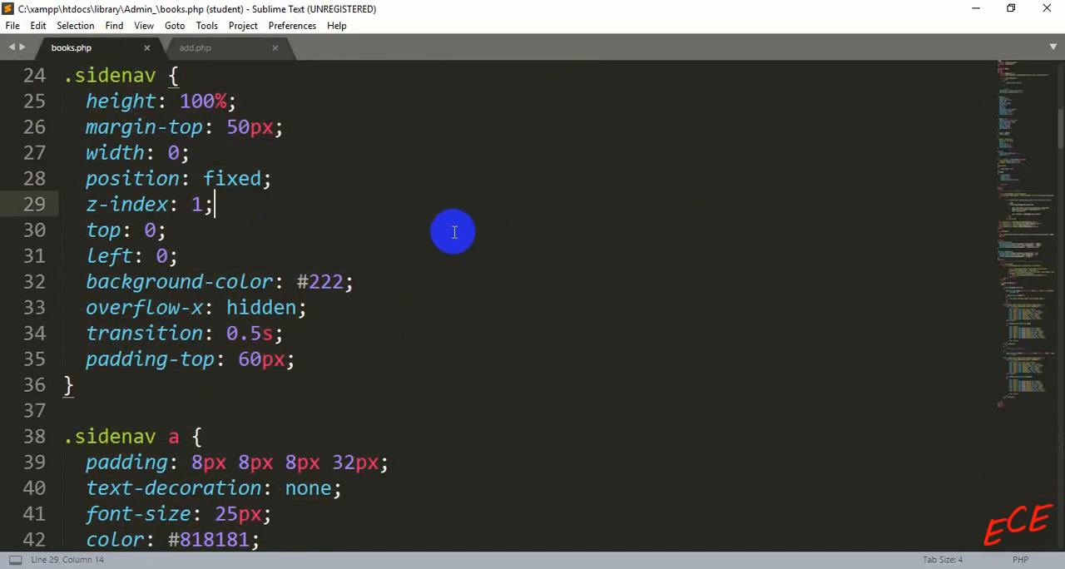
scroll(down, 3)
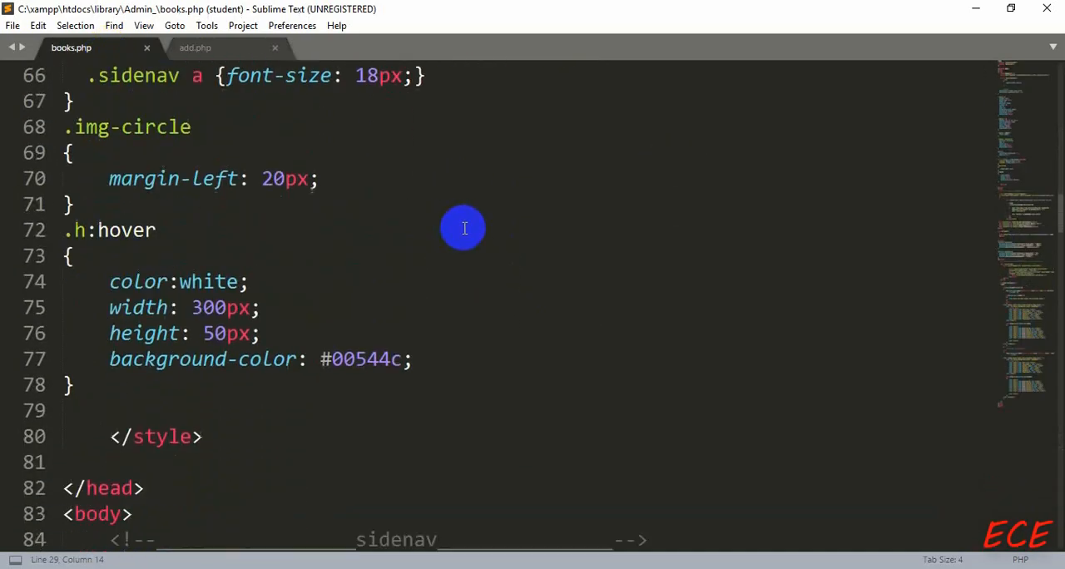
scroll(down, 3)
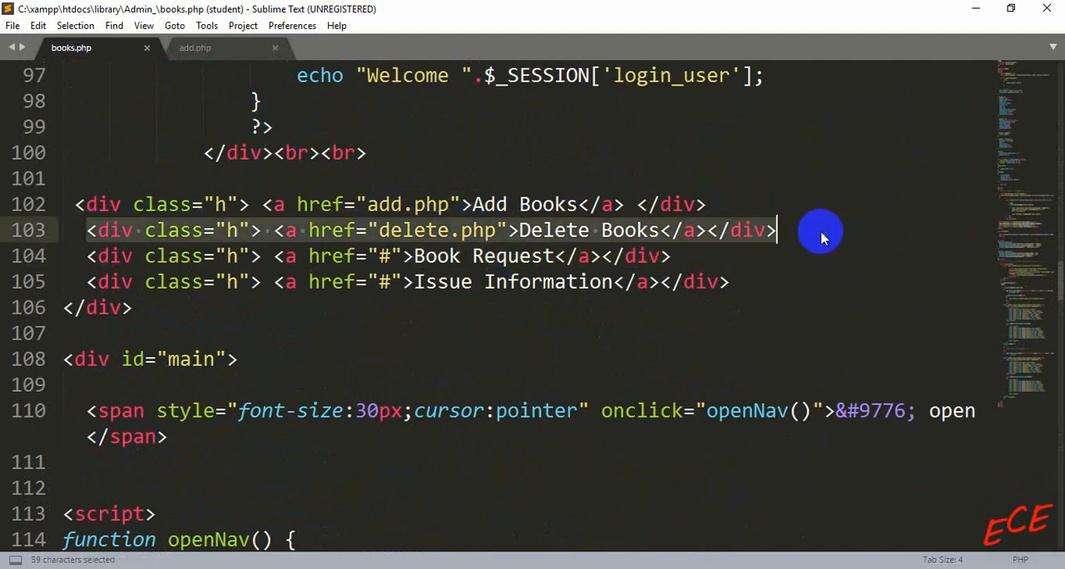
key(Delete)
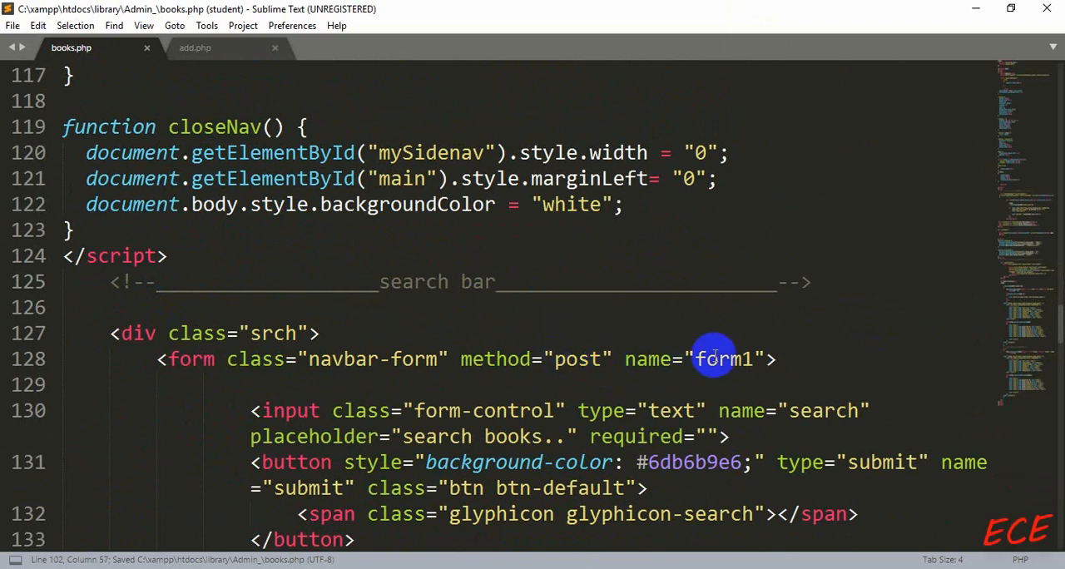
Step: Rename the copied form's input to bid with placeholder 'Enter Book ID' and save
scroll(down, 3)
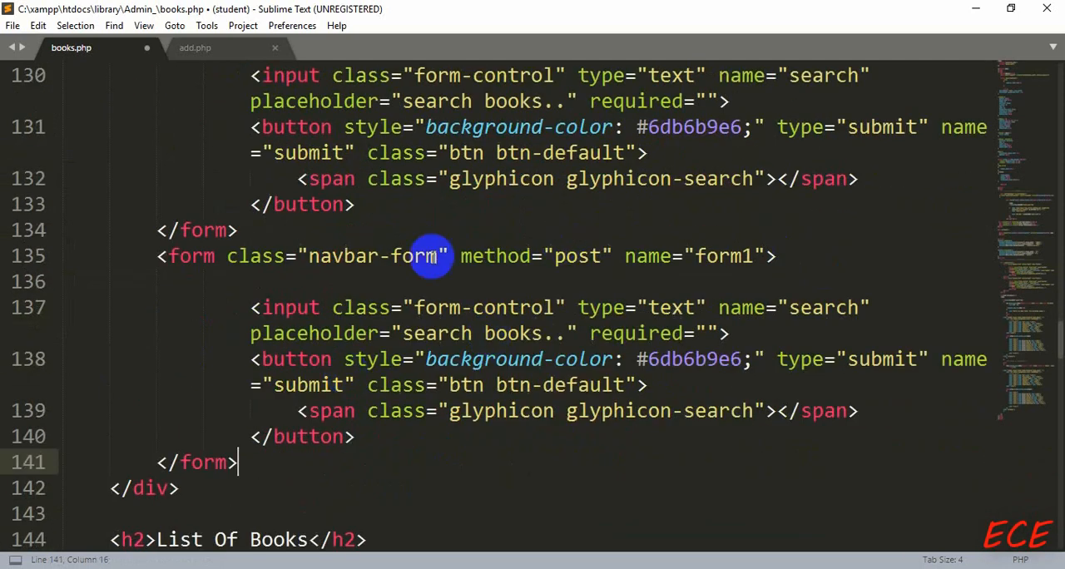
mouse_move(599, 410)
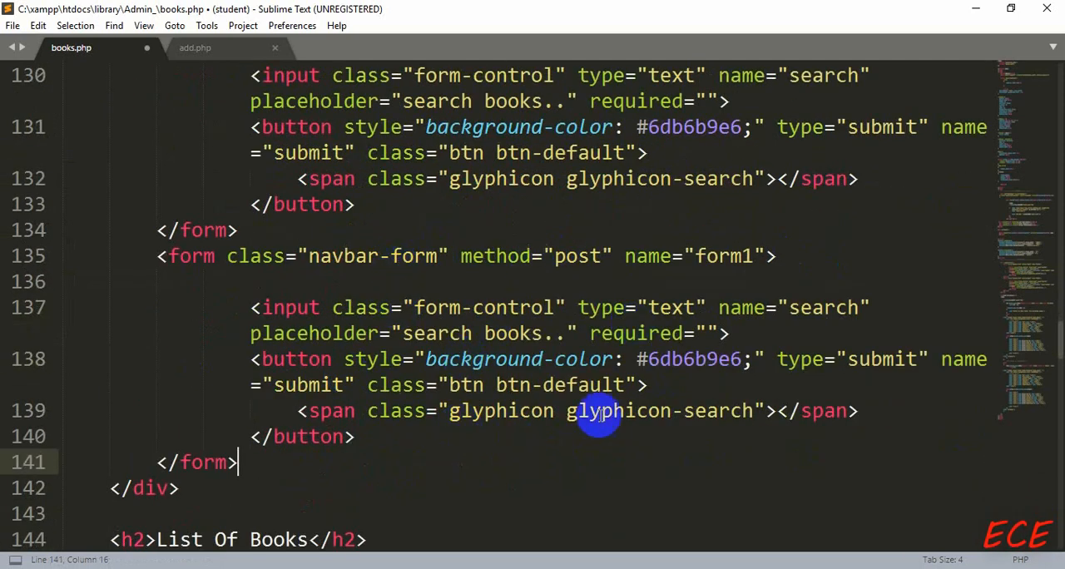
mouse_move(556, 325)
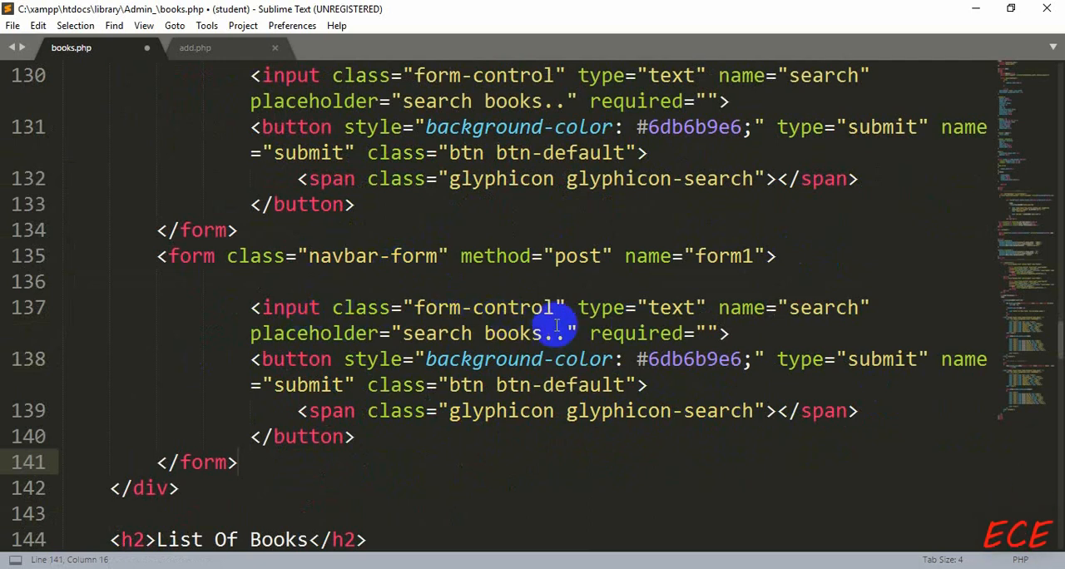
double_click(823, 308)
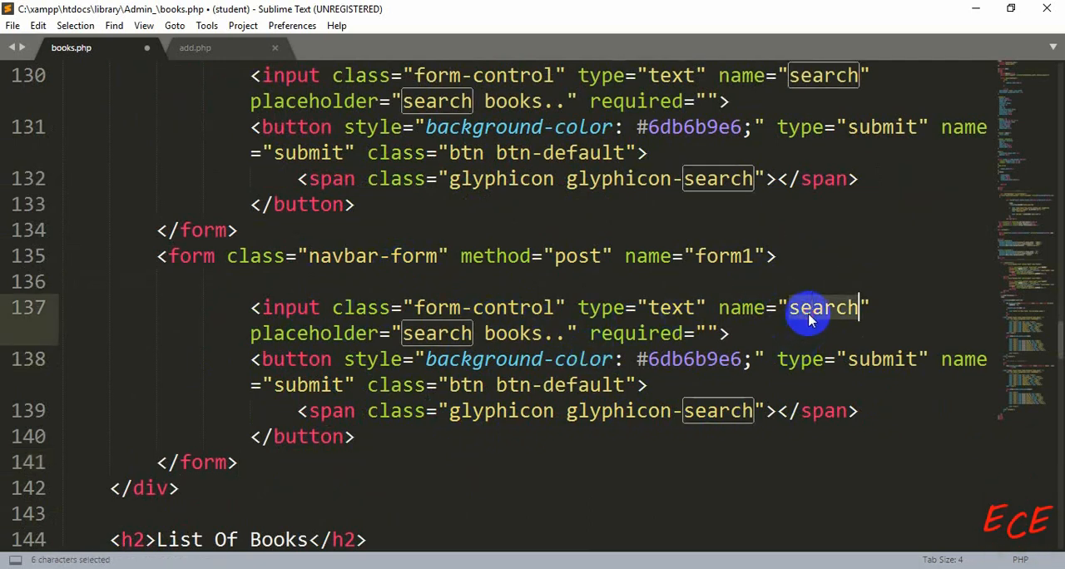
text(bi)
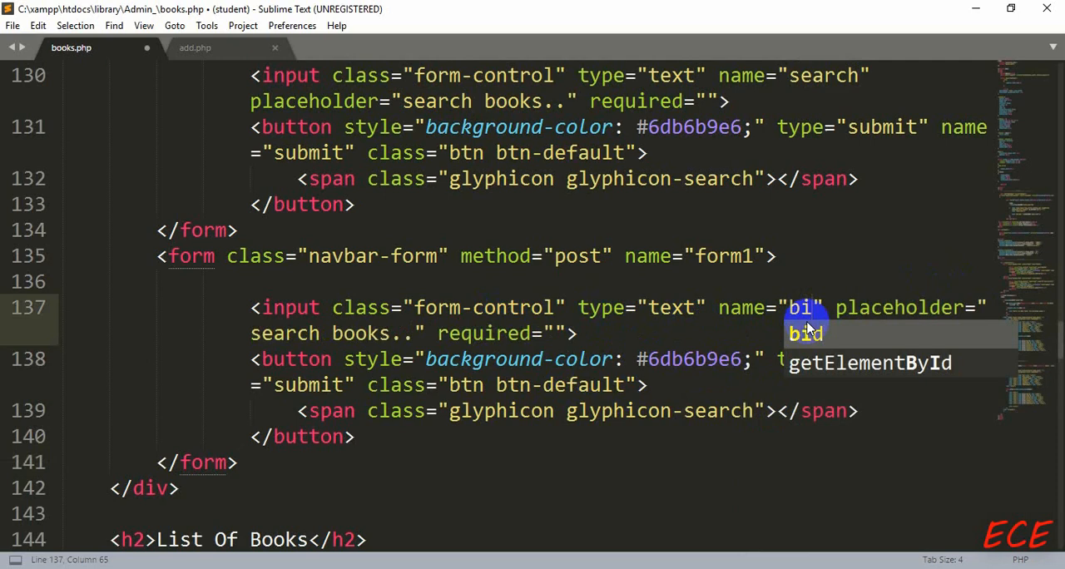
text(d)
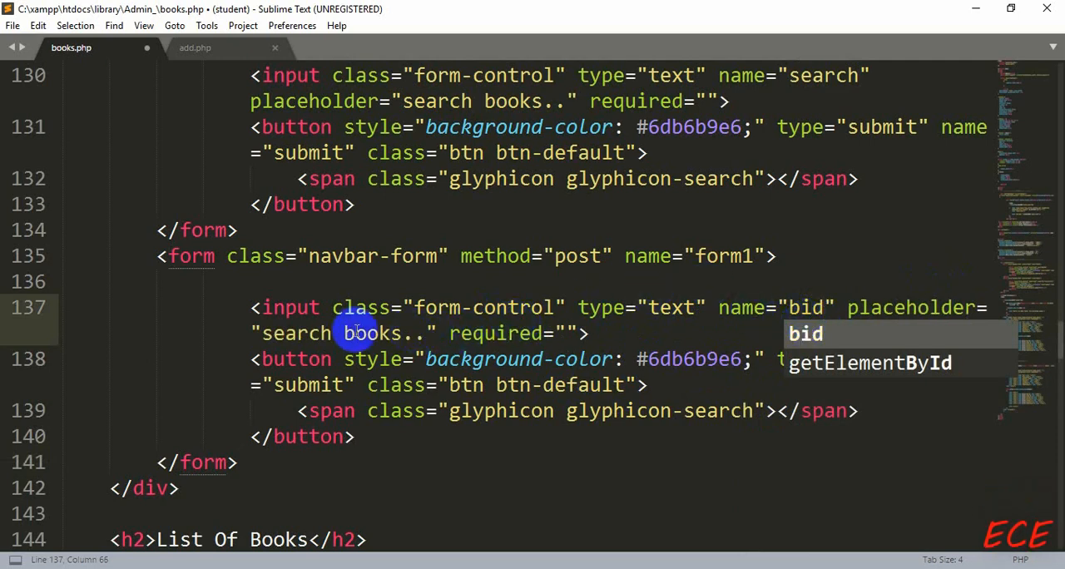
mouse_move(258, 334)
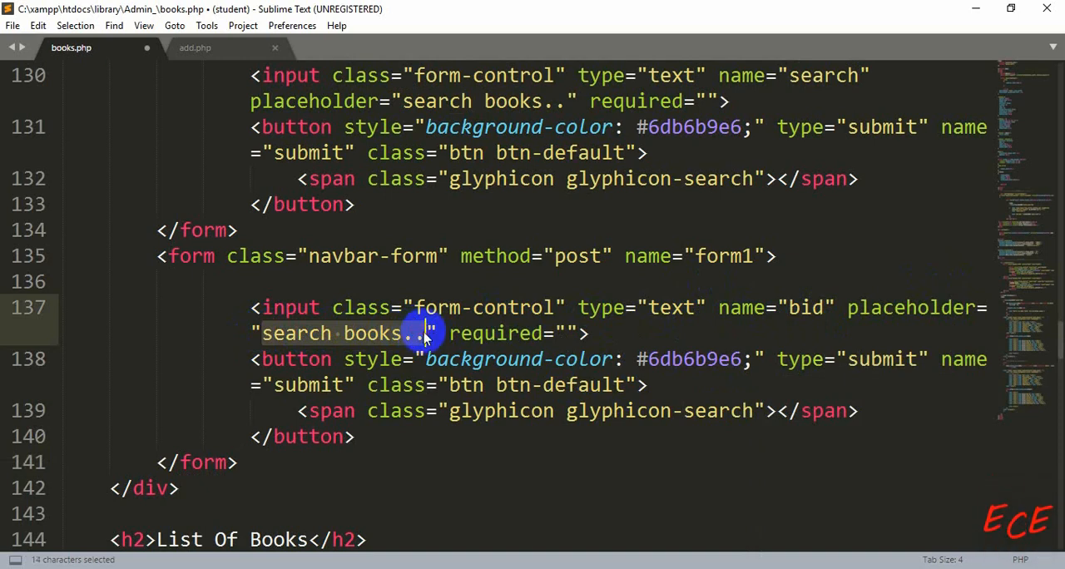
text(Bokk)
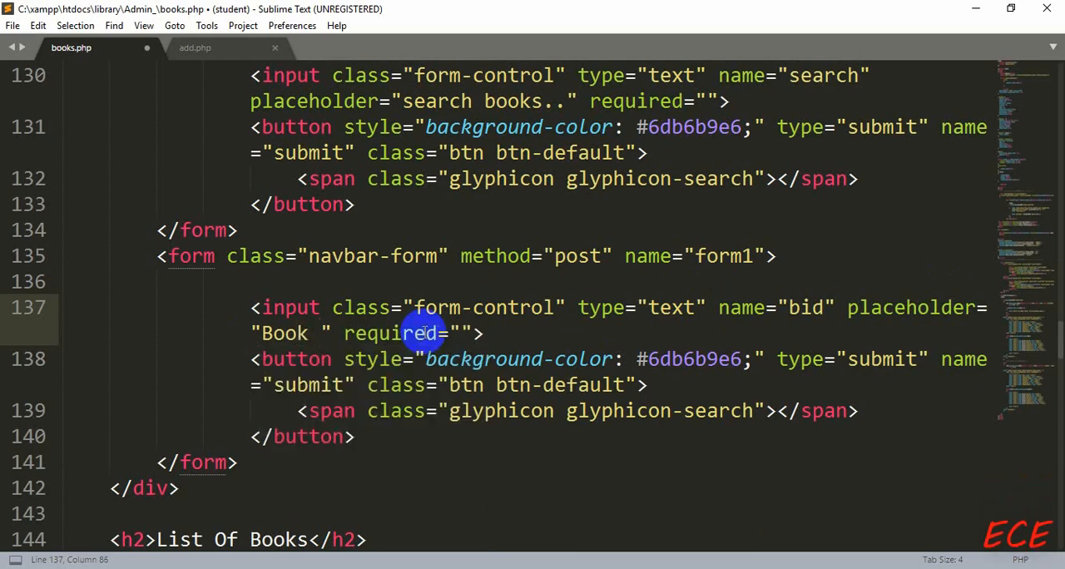
text(Id)
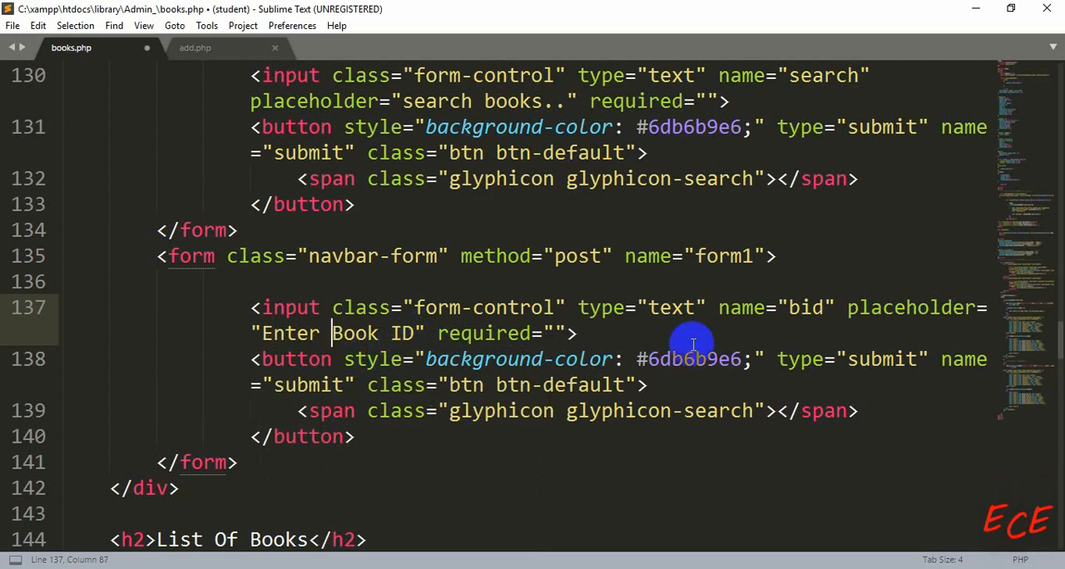
key(ctrl+s)
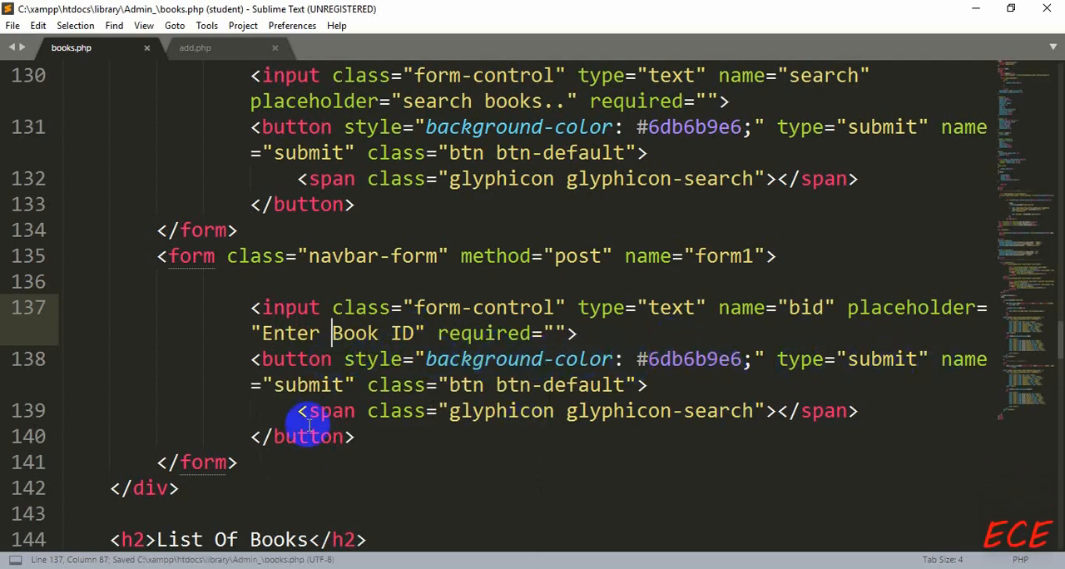
mouse_move(575, 391)
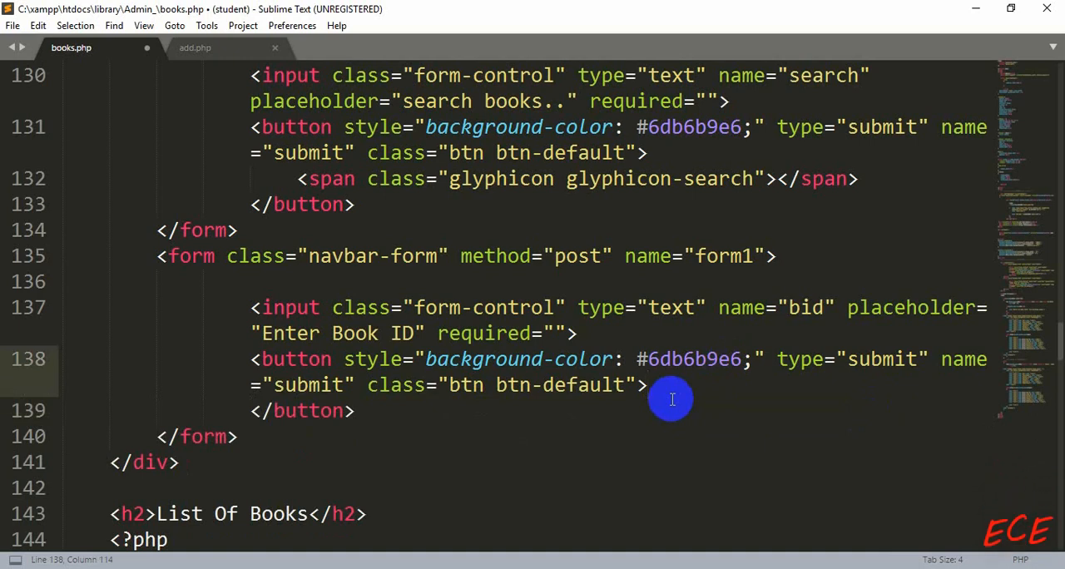
Step: Type 'Delete' as the second form's button label on line 138
text(D)
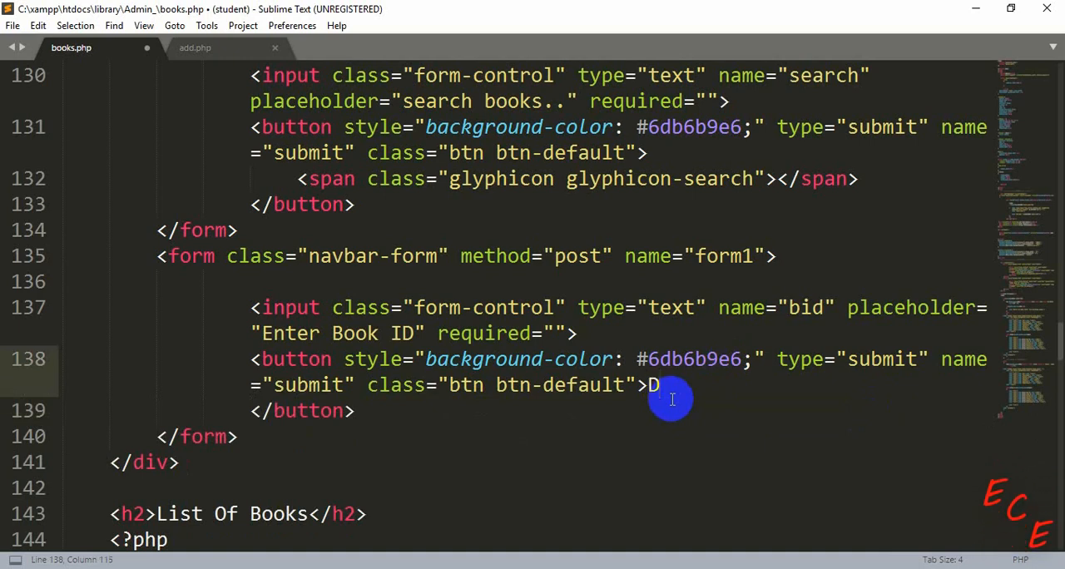
text(elete)
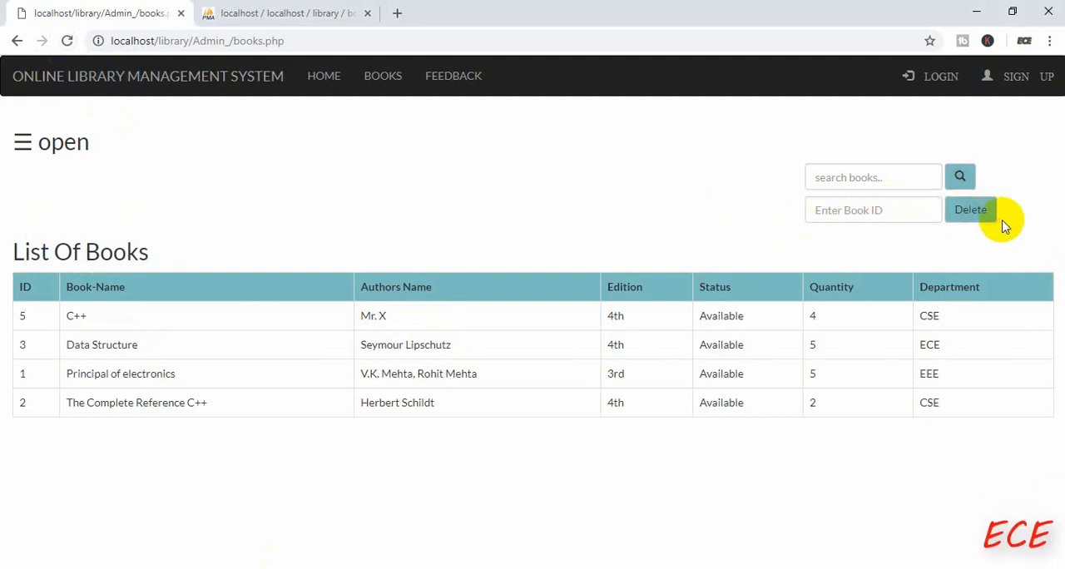
mouse_move(932, 236)
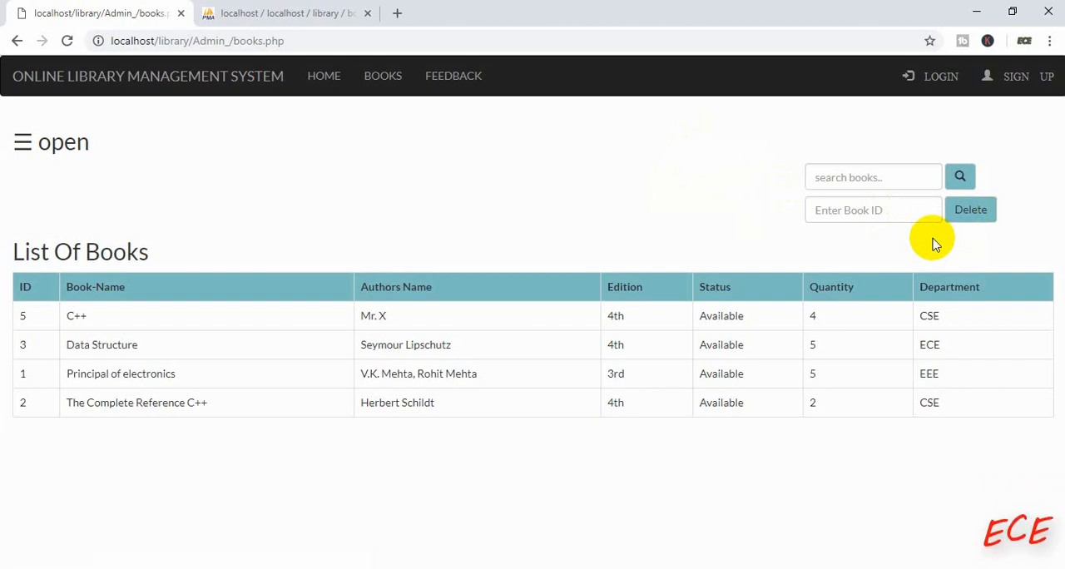
Step: Enter book ID 5 in the books page's Delete form field
click(872, 210)
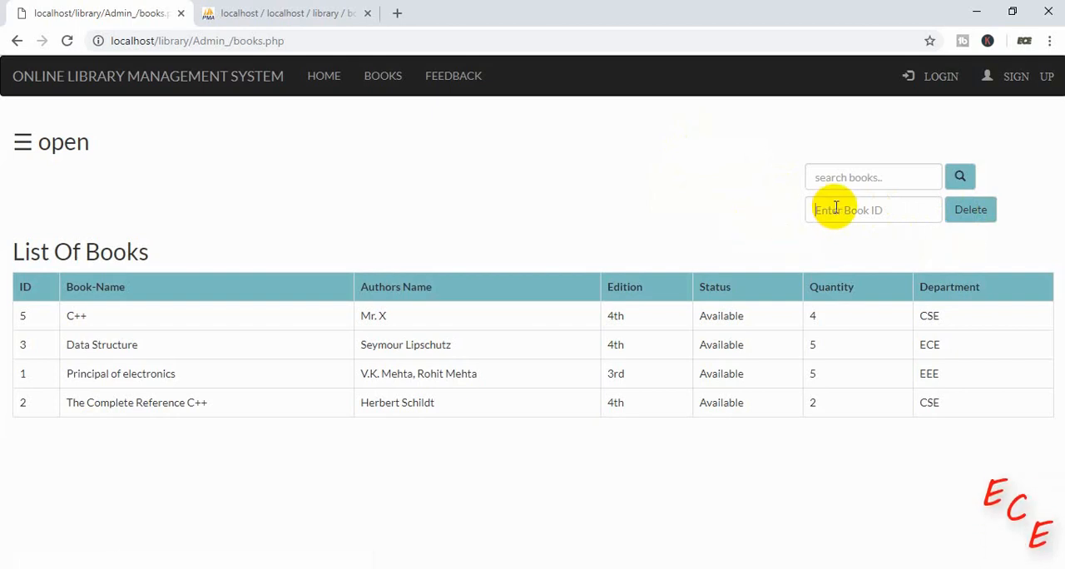
text(5)
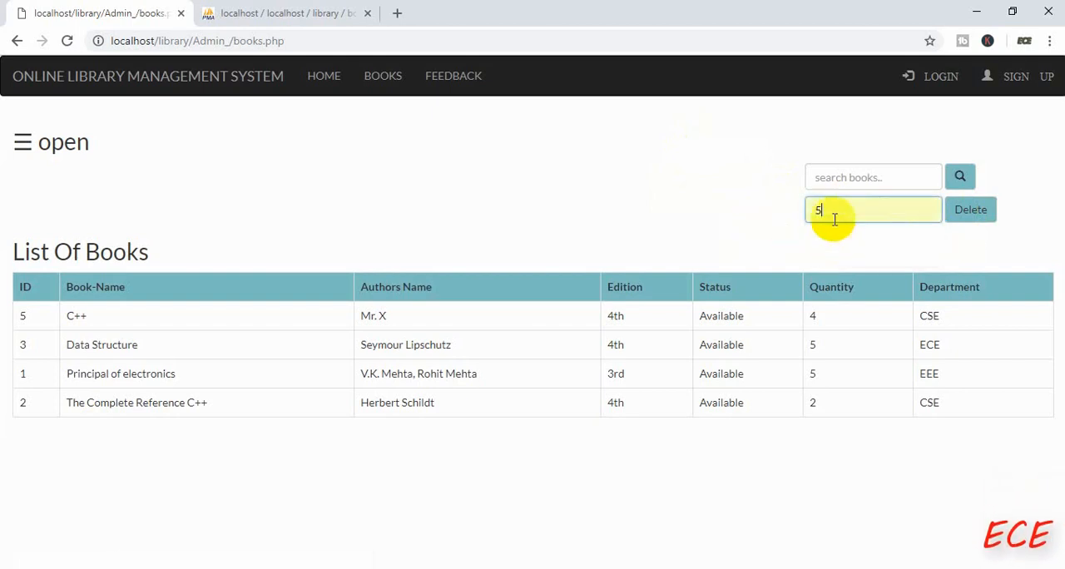
mouse_move(166, 312)
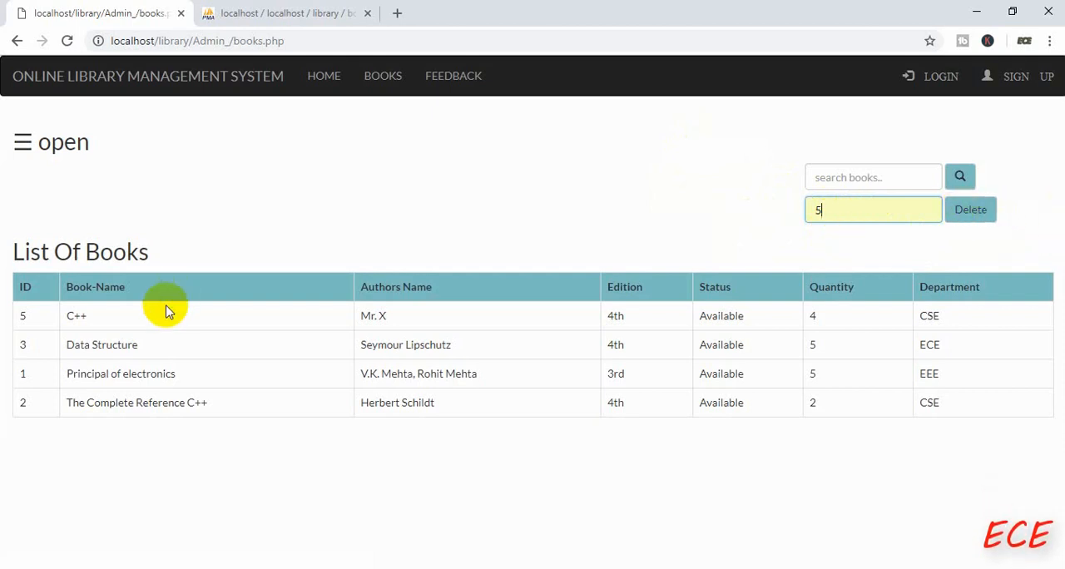
mouse_move(880, 265)
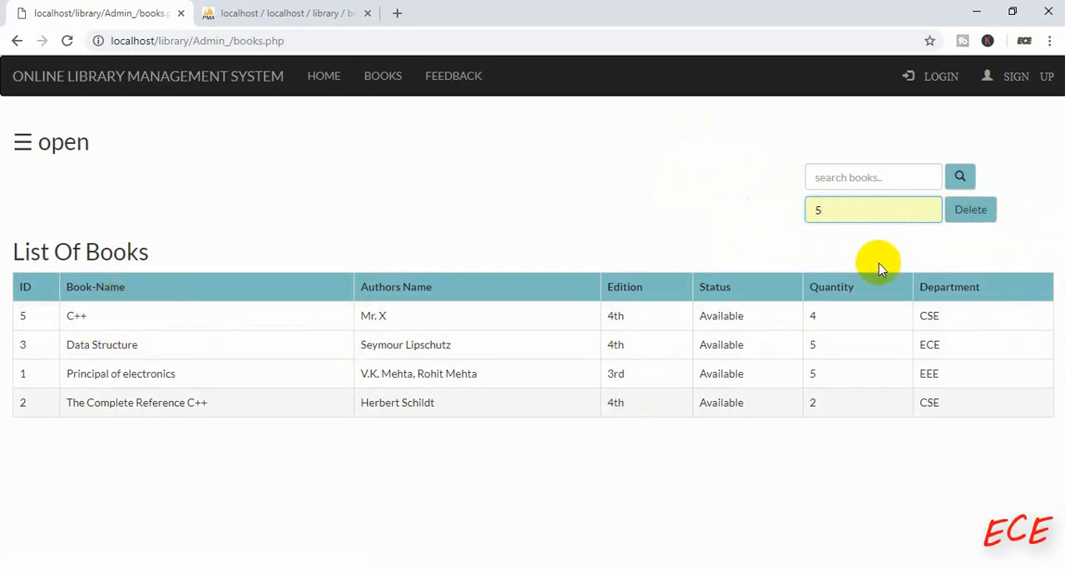
click(970, 209)
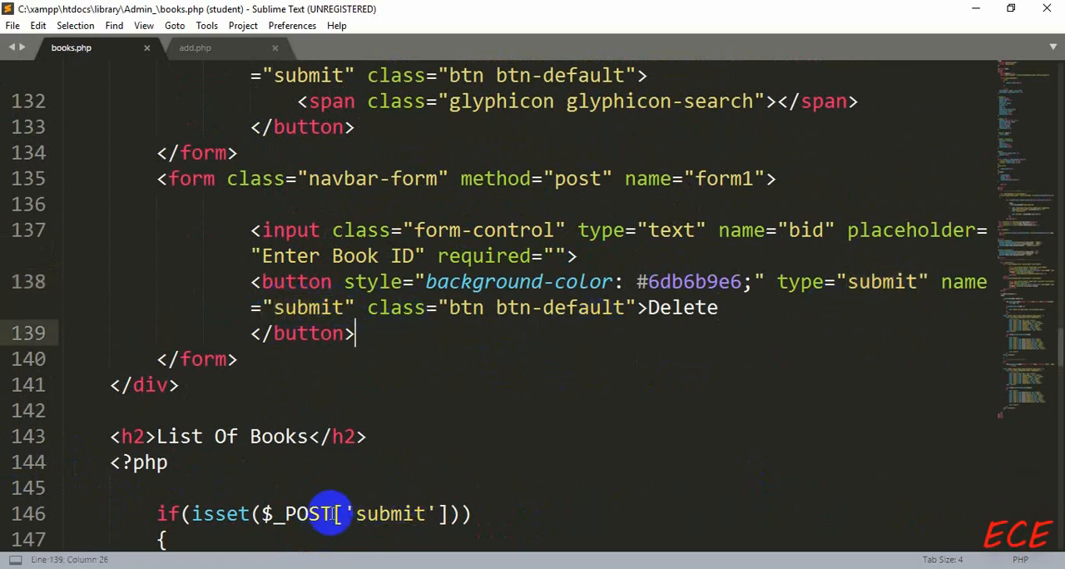
Step: Change the Delete button's name attribute to submit1 and save books.php
triple_click(312, 514)
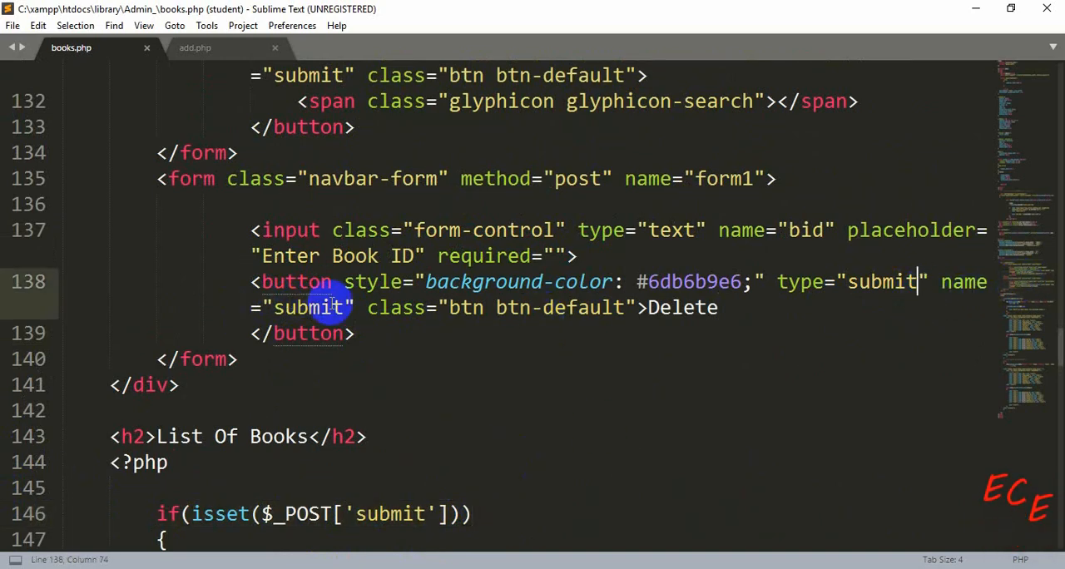
text(1)
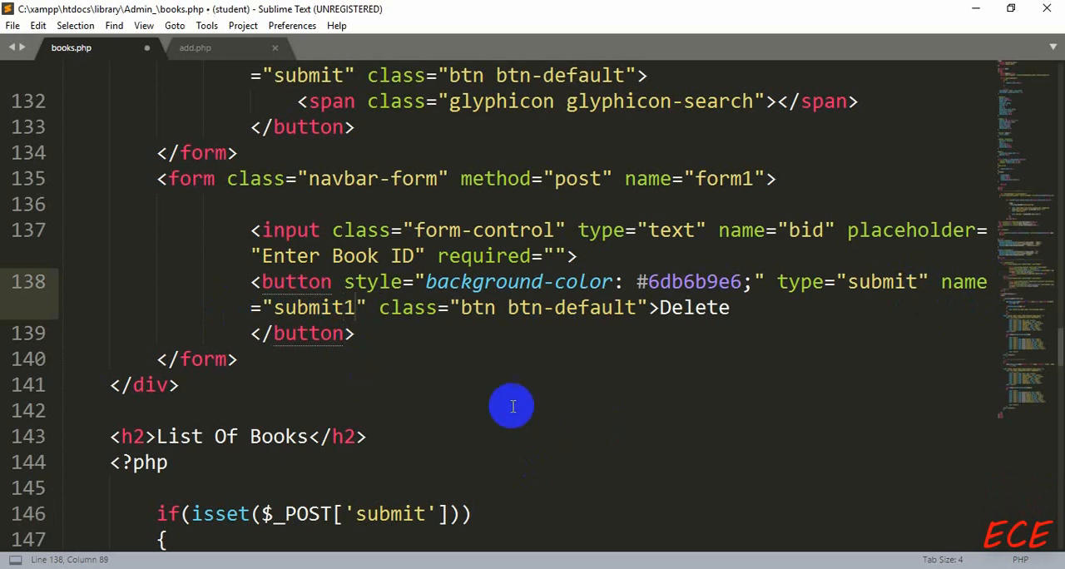
click(957, 281)
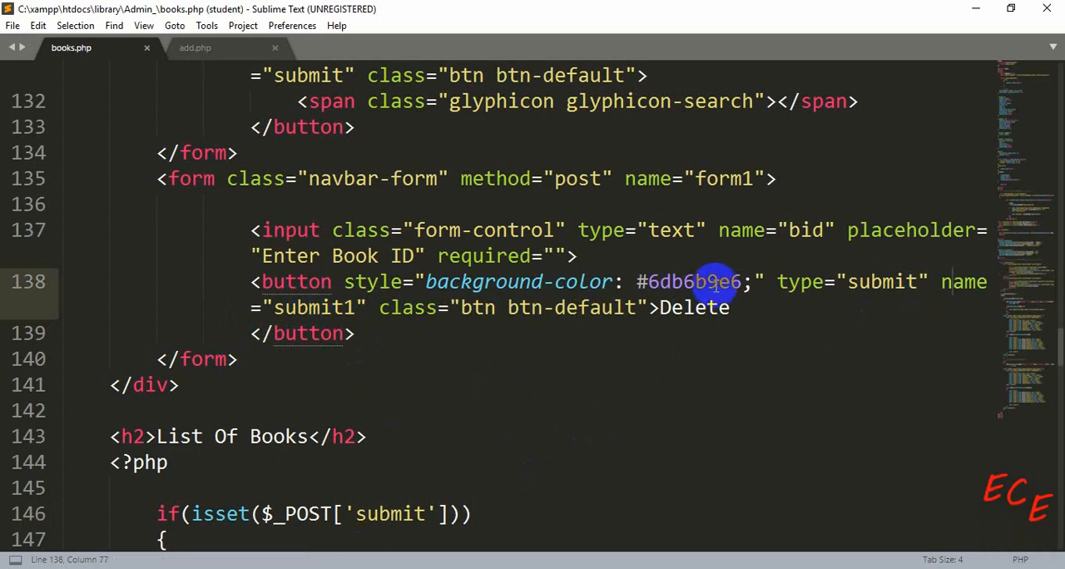
mouse_move(731, 273)
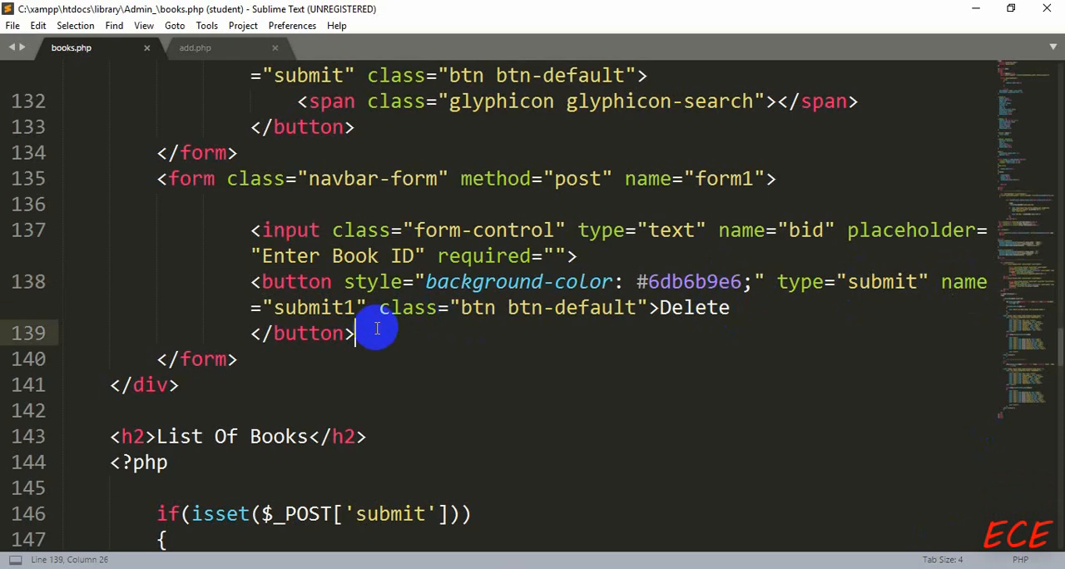
Step: Scroll to the end of books.php, below the book list's else block
scroll(down, 3)
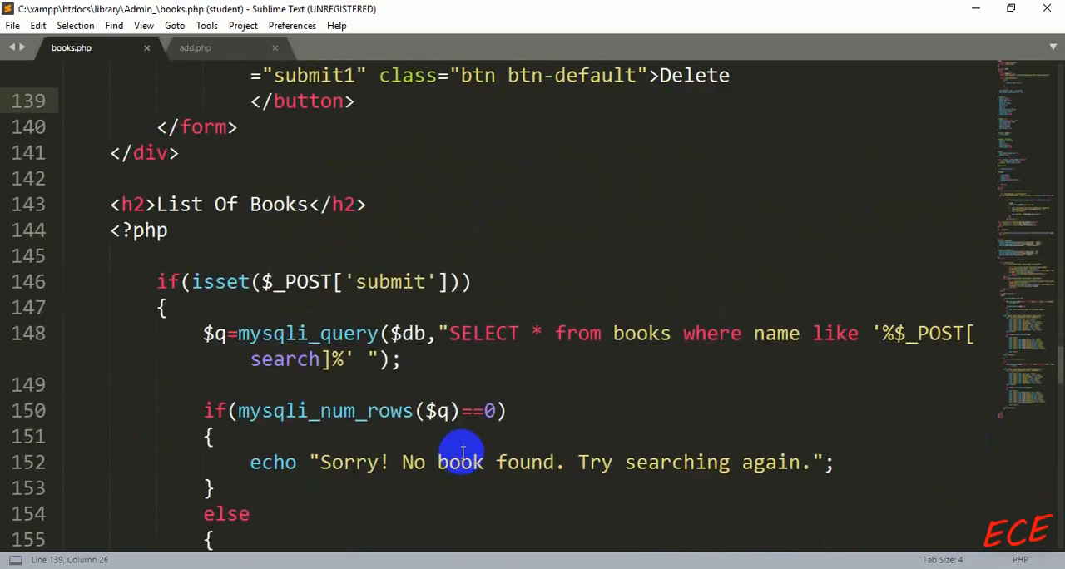
scroll(down, 3)
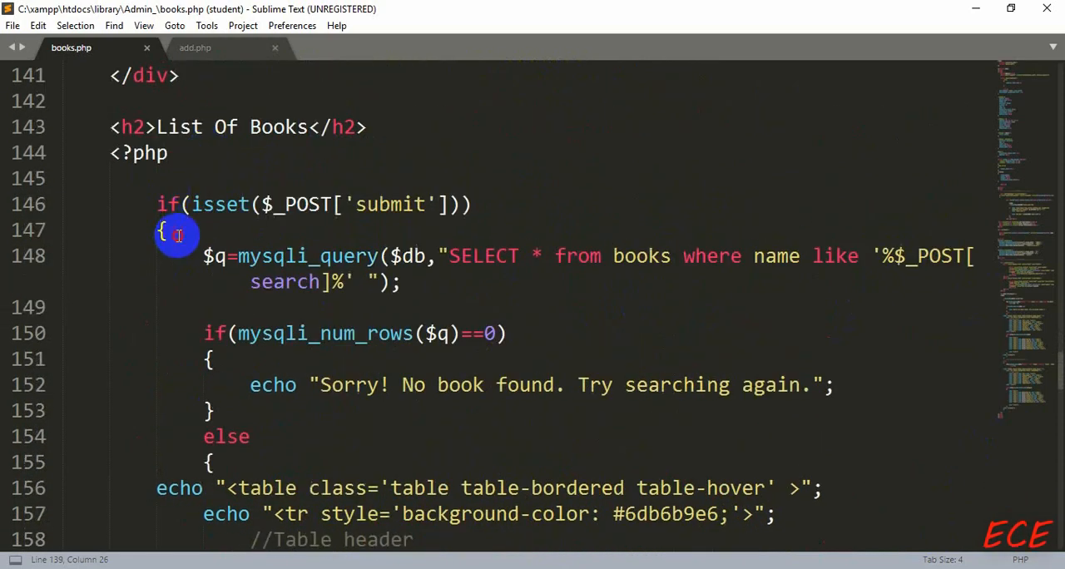
scroll(down, 3)
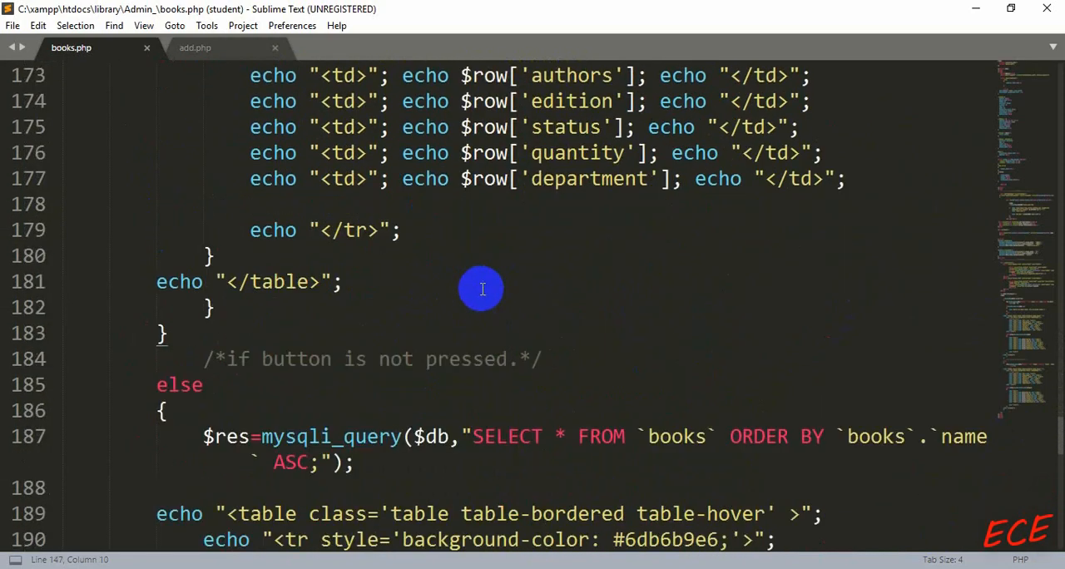
scroll(down, 3)
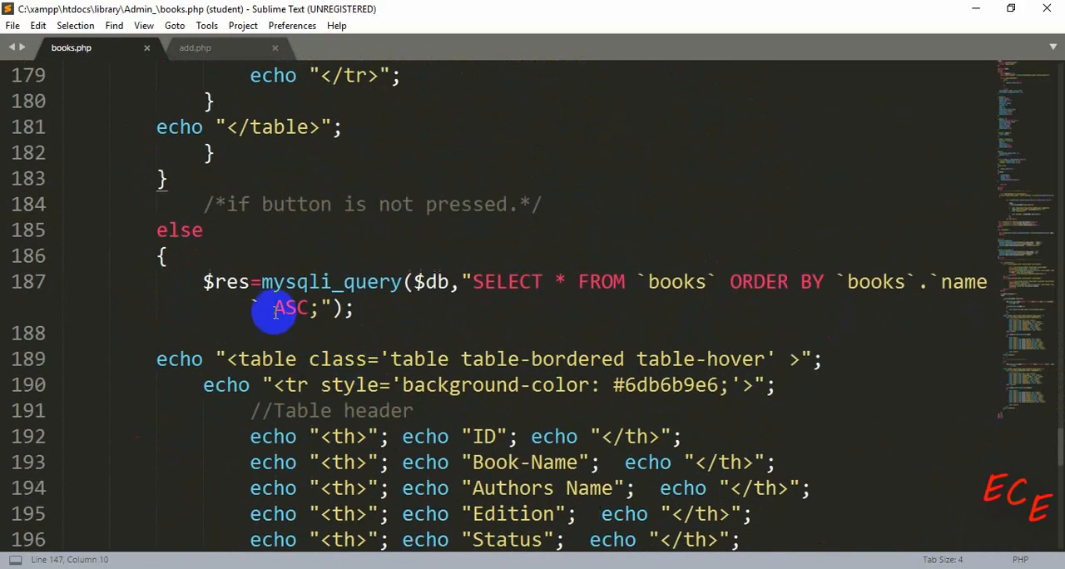
scroll(down, 3)
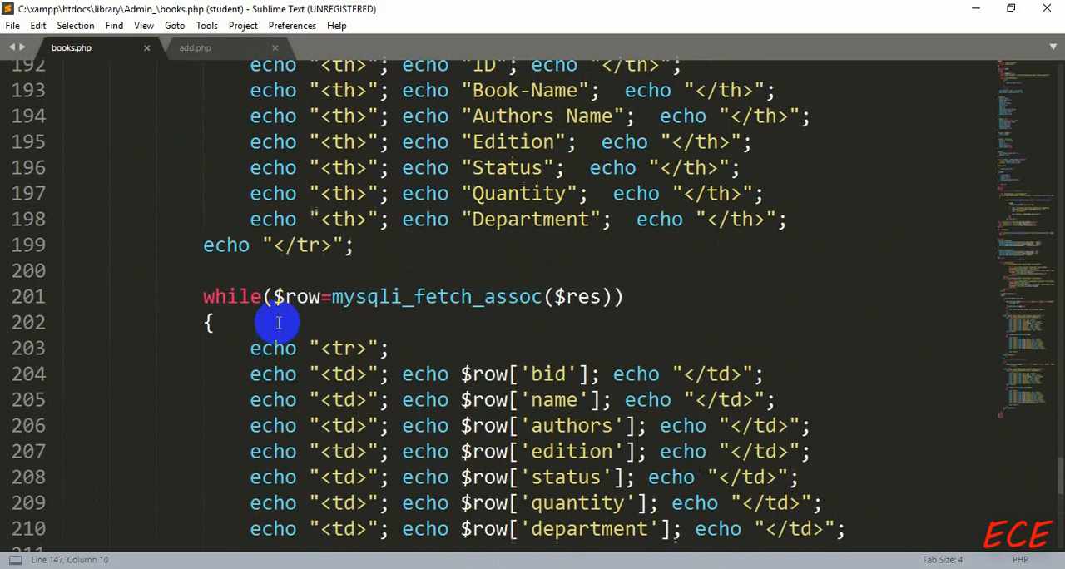
scroll(up, 3)
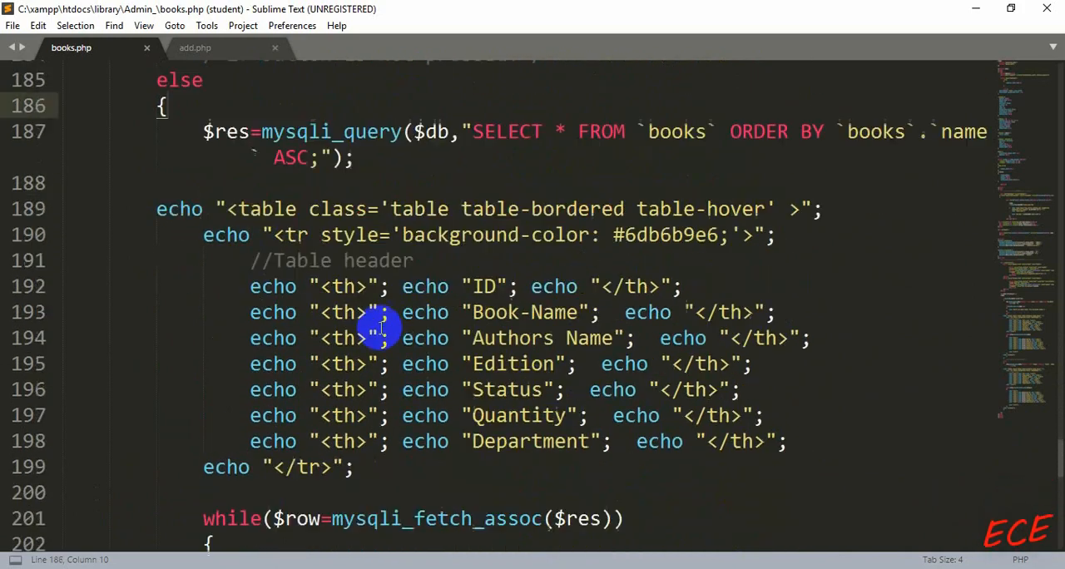
scroll(down, 3)
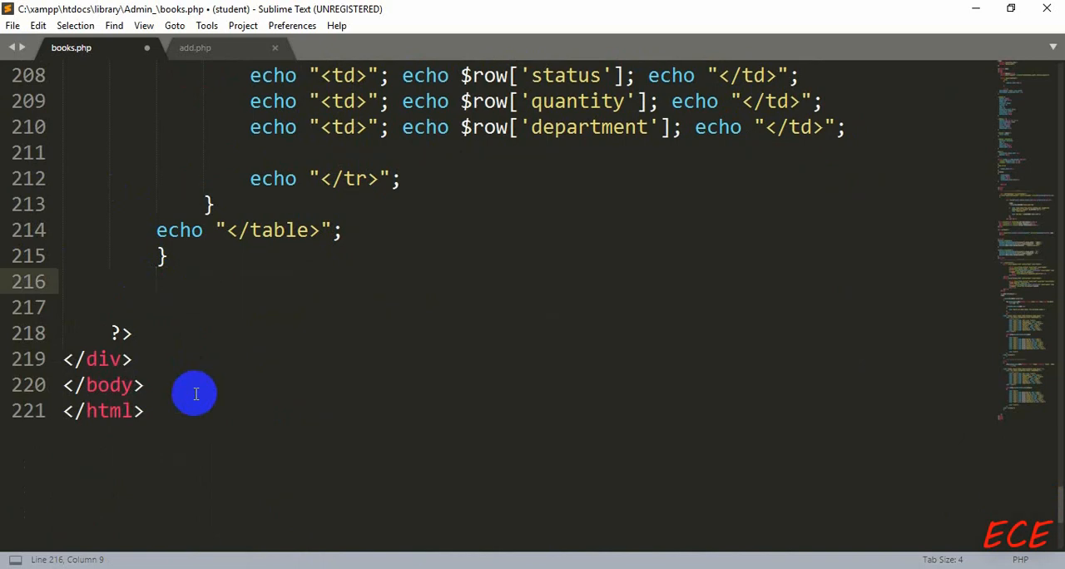
Step: Open an if(isset($_POST['submit1'])) block below the table code
text(if)
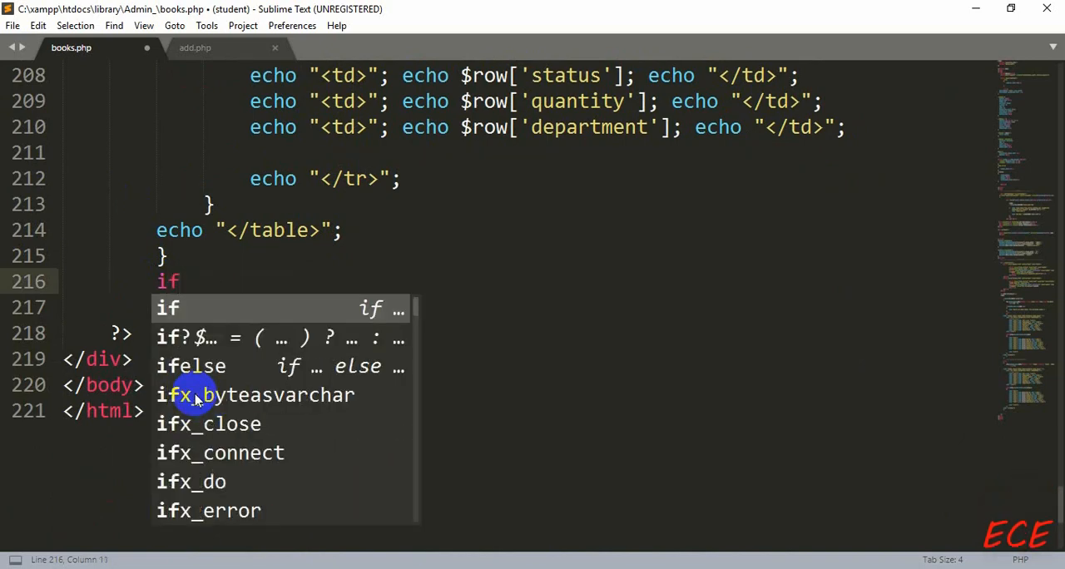
text((iss)
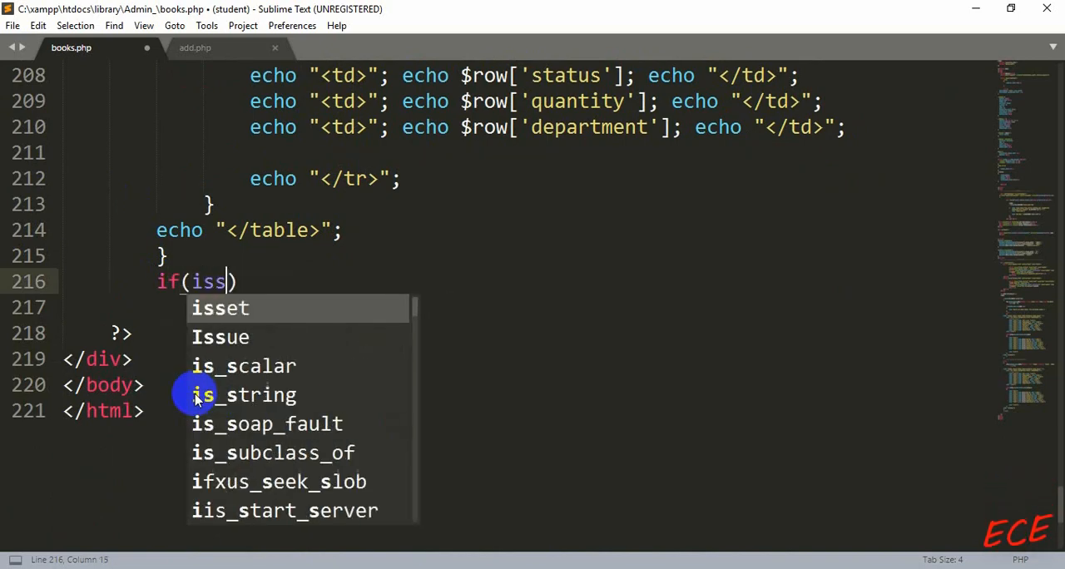
text(e)
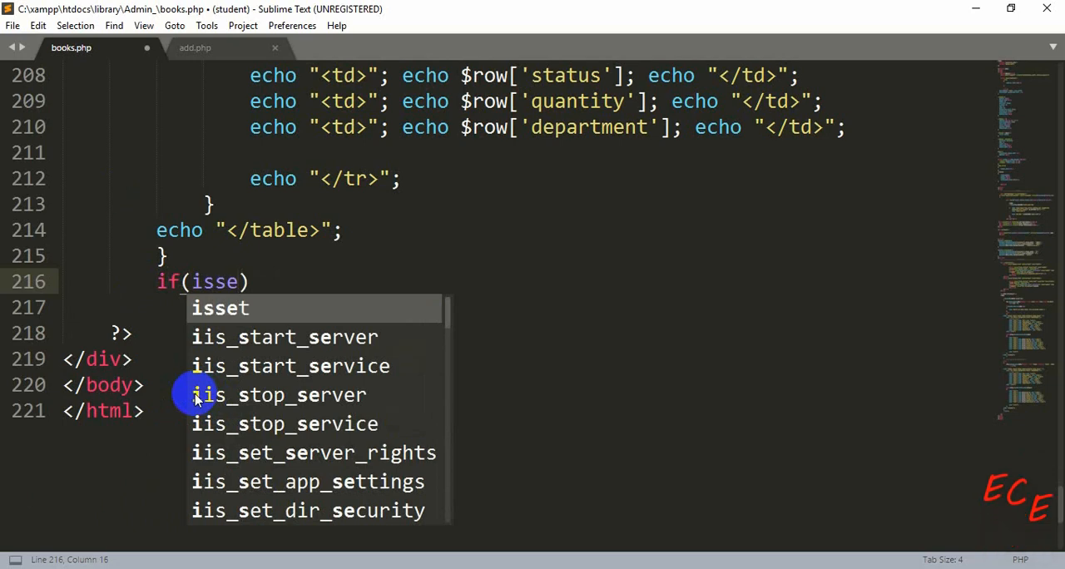
text(e)
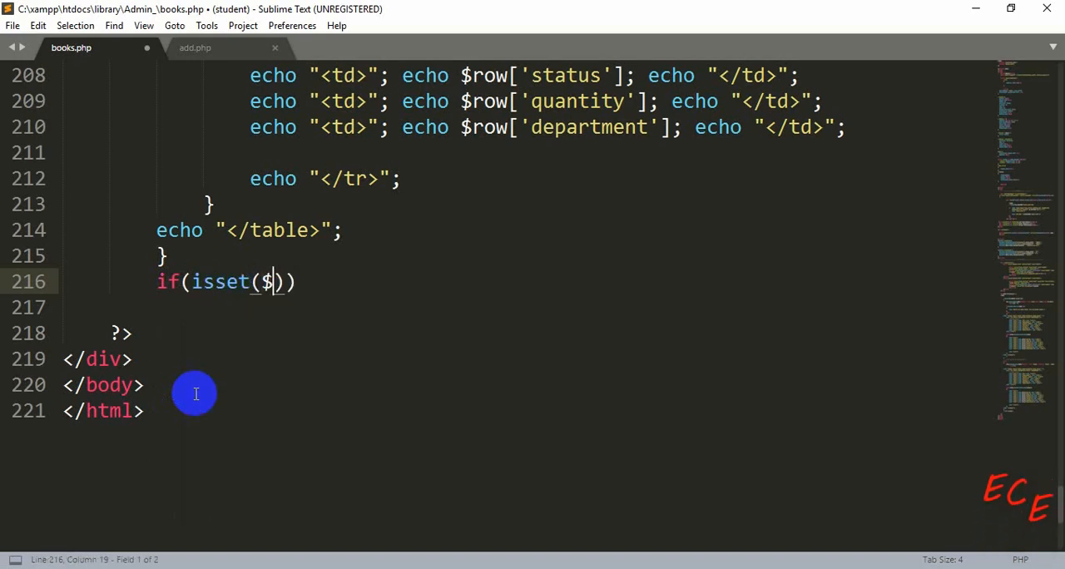
text(_POST[)
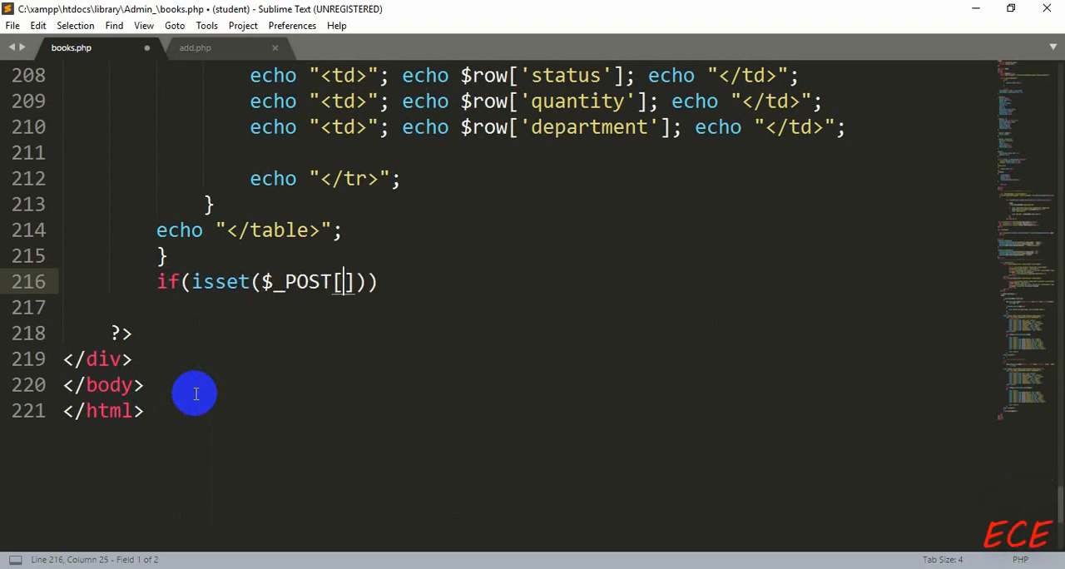
text('')
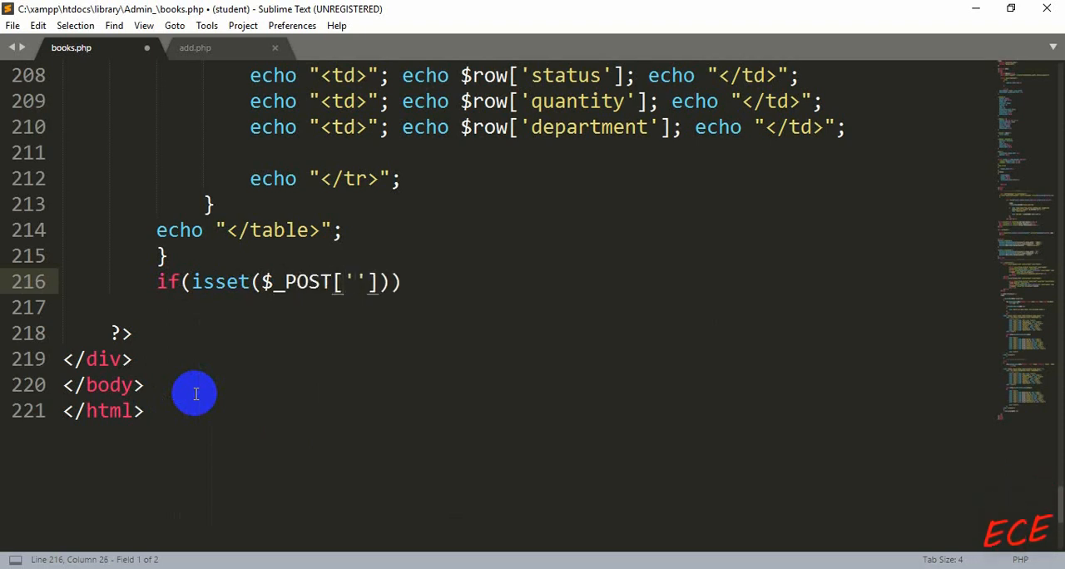
text(su)
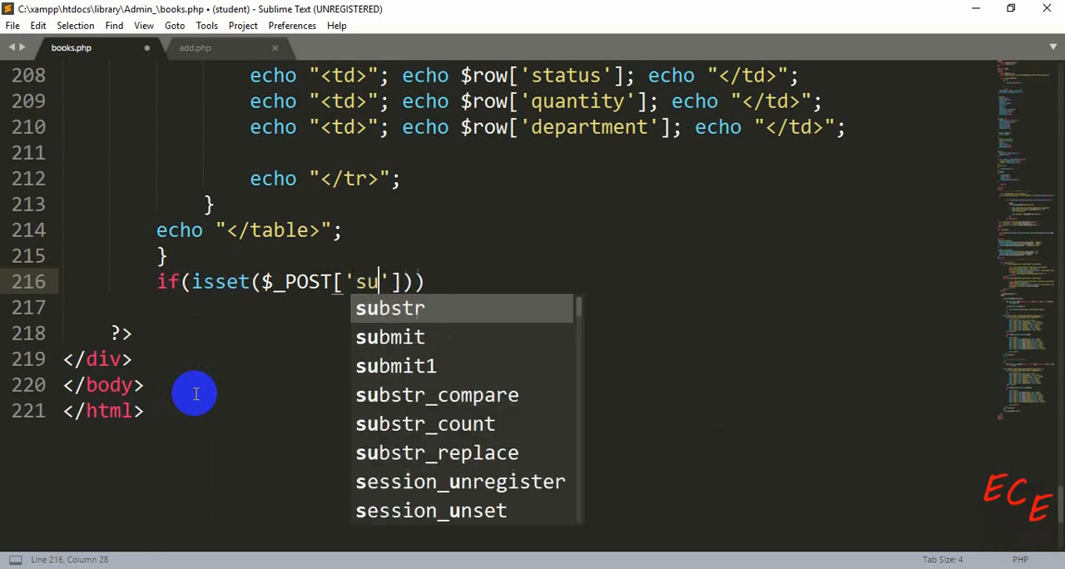
text(bmit1)
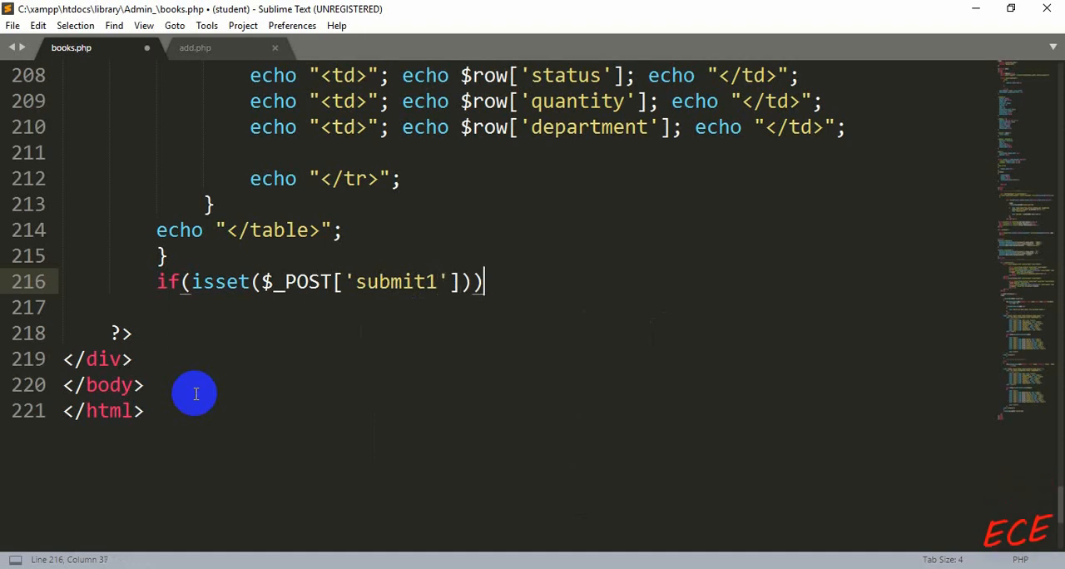
text({)
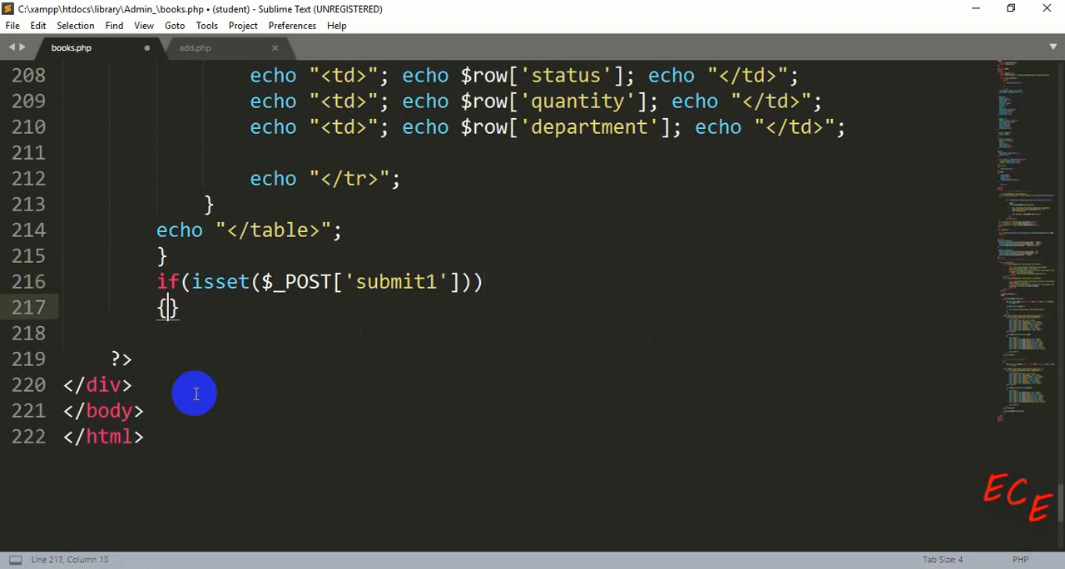
Step: Nest an isset check on $_SESSION['login_user'] inside that block
text(if()
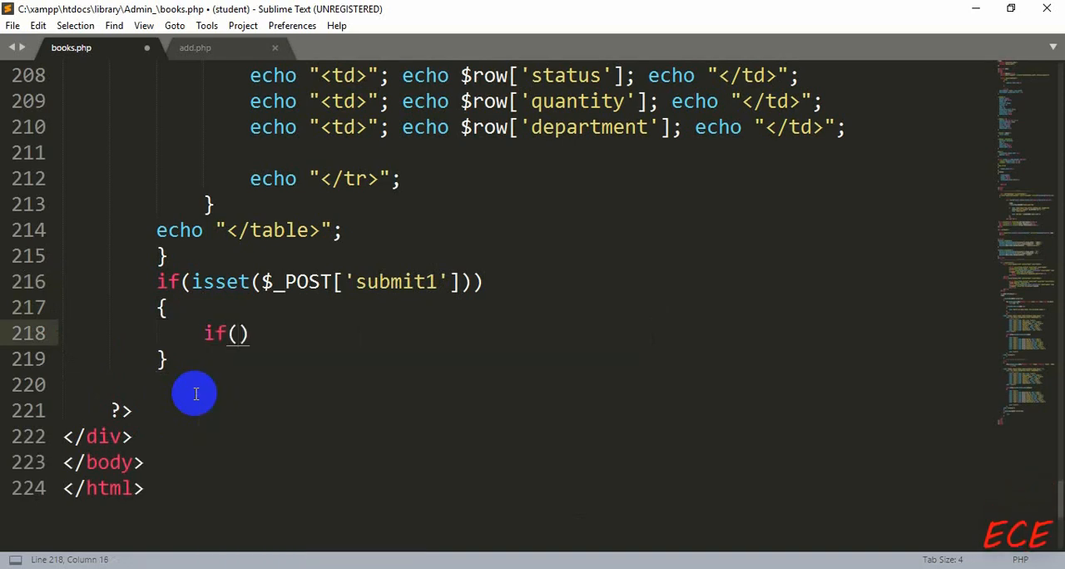
text(isset(var))
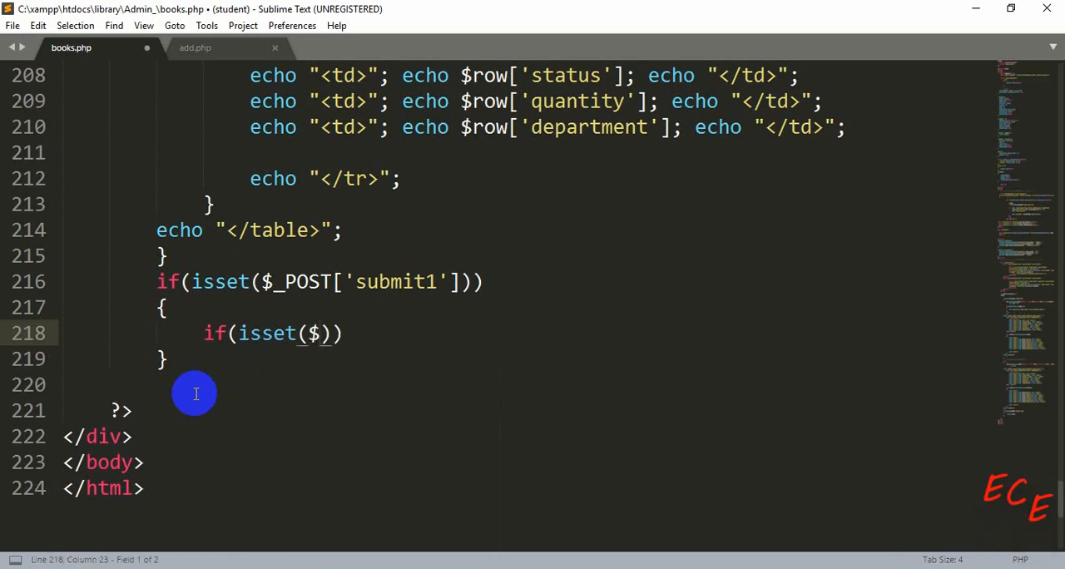
text(_SESSION)
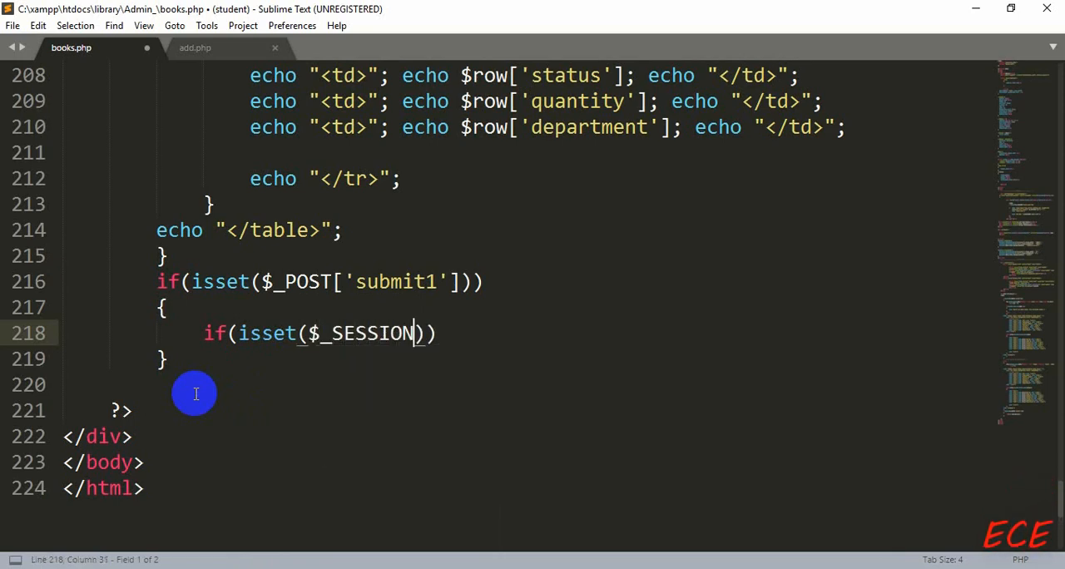
text([''])
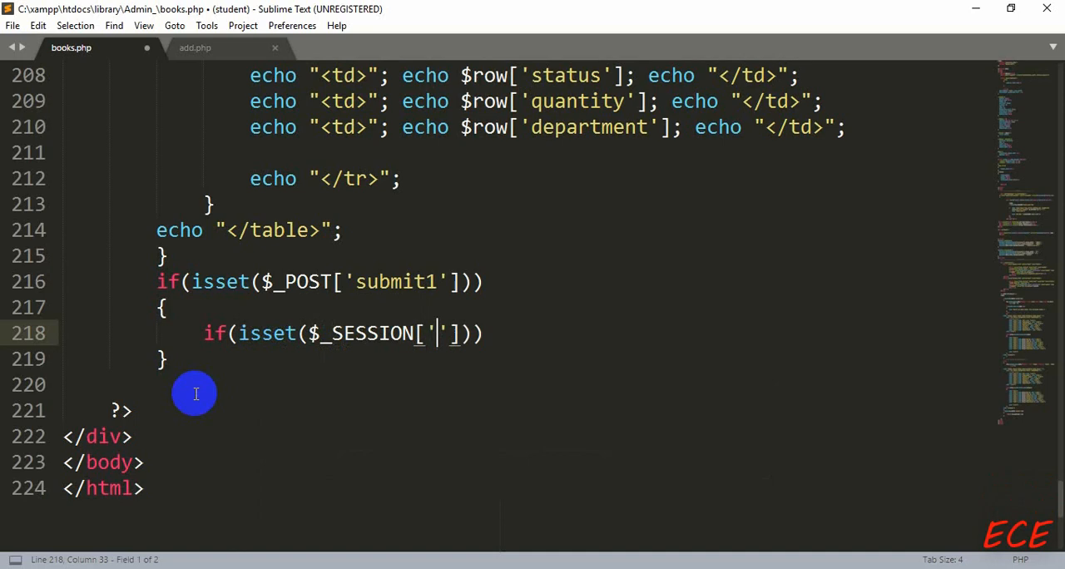
text(login_user)
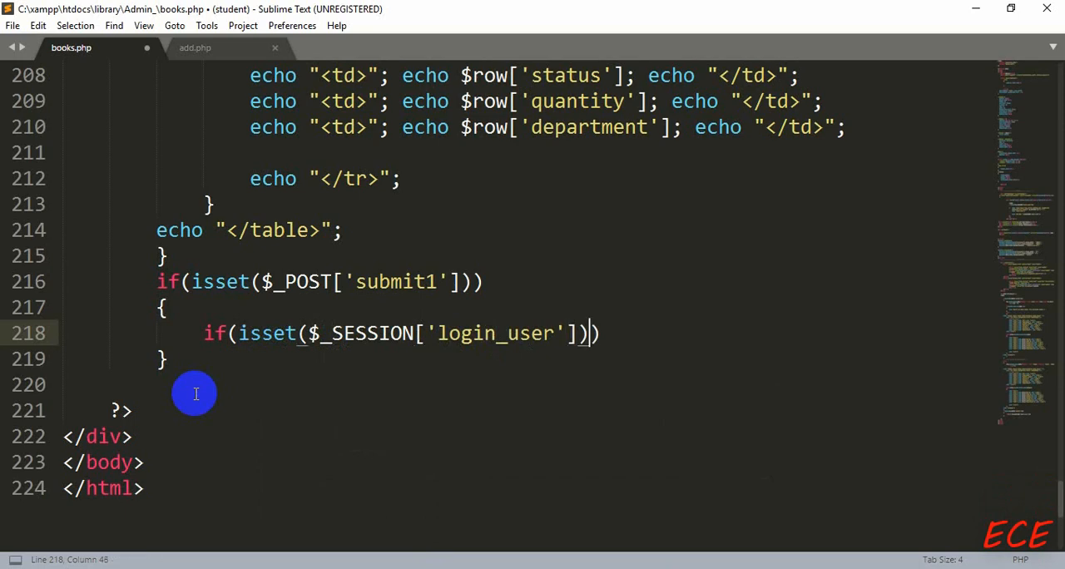
Step: Add a mysqli_query($db, "..."); call under the login check
key(enter)
text({)
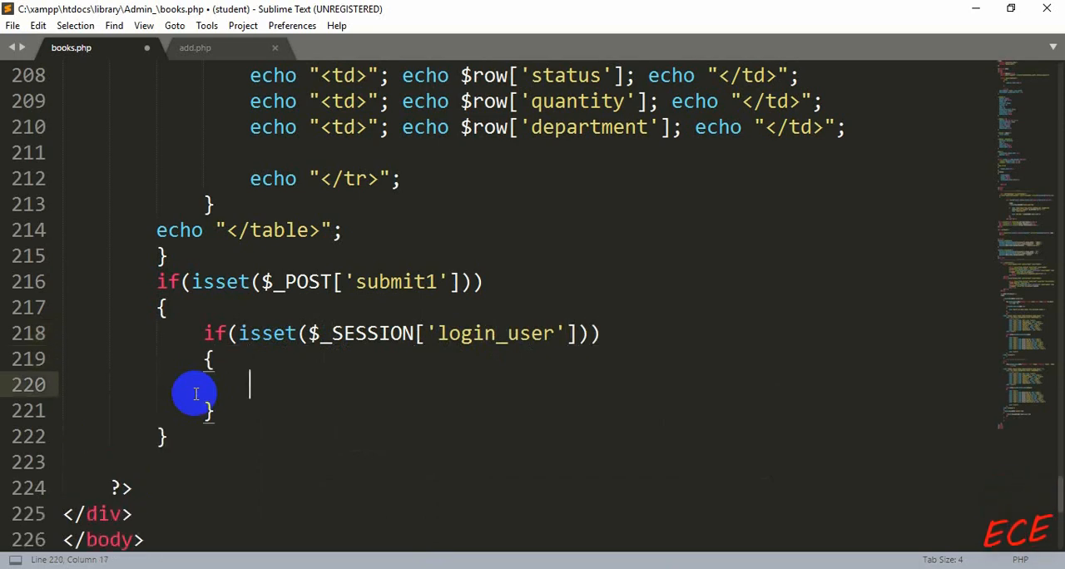
text(mysq)
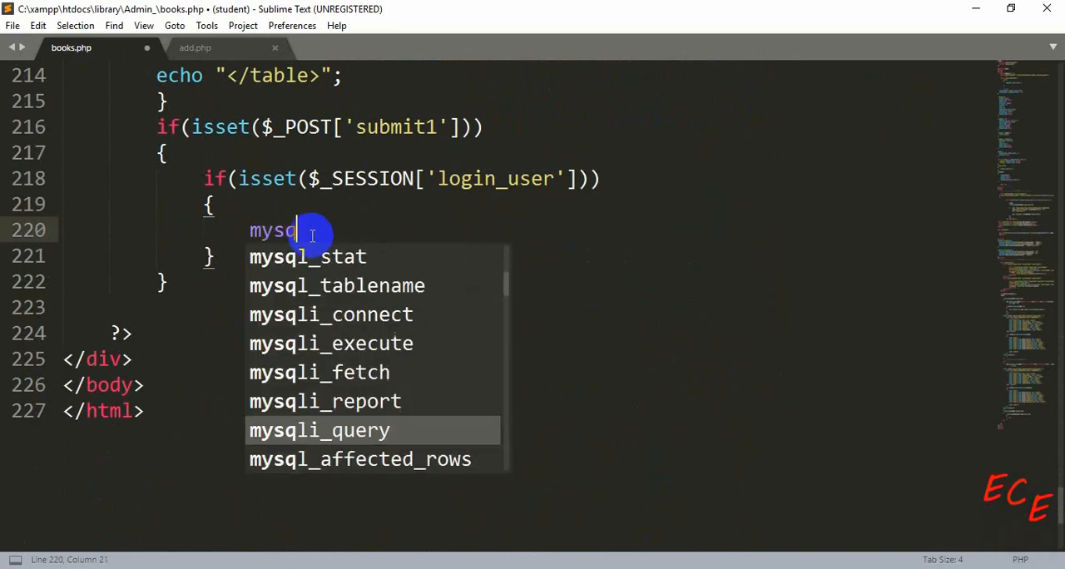
text(i_query()
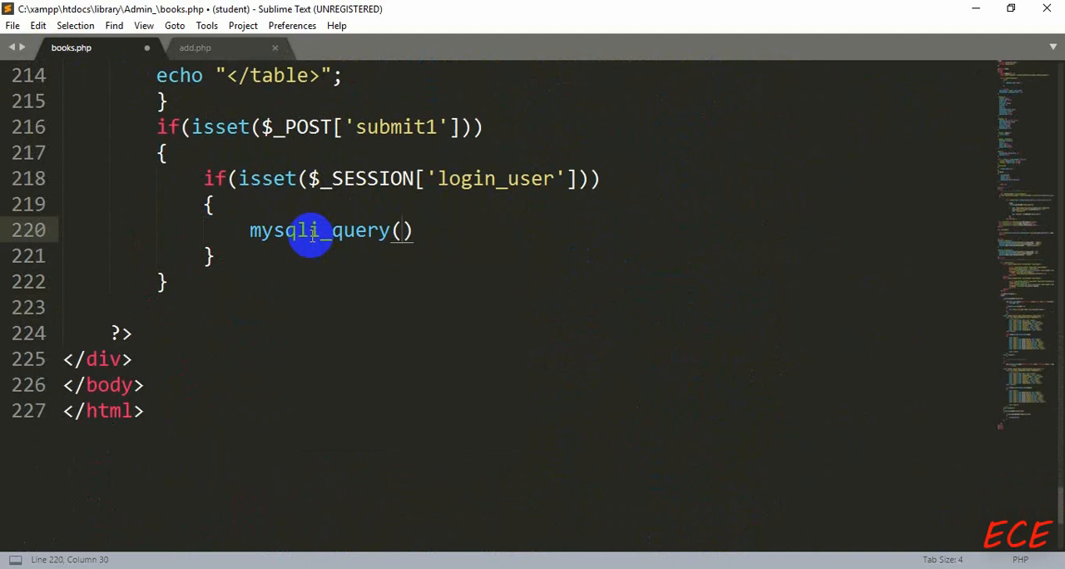
text(;)
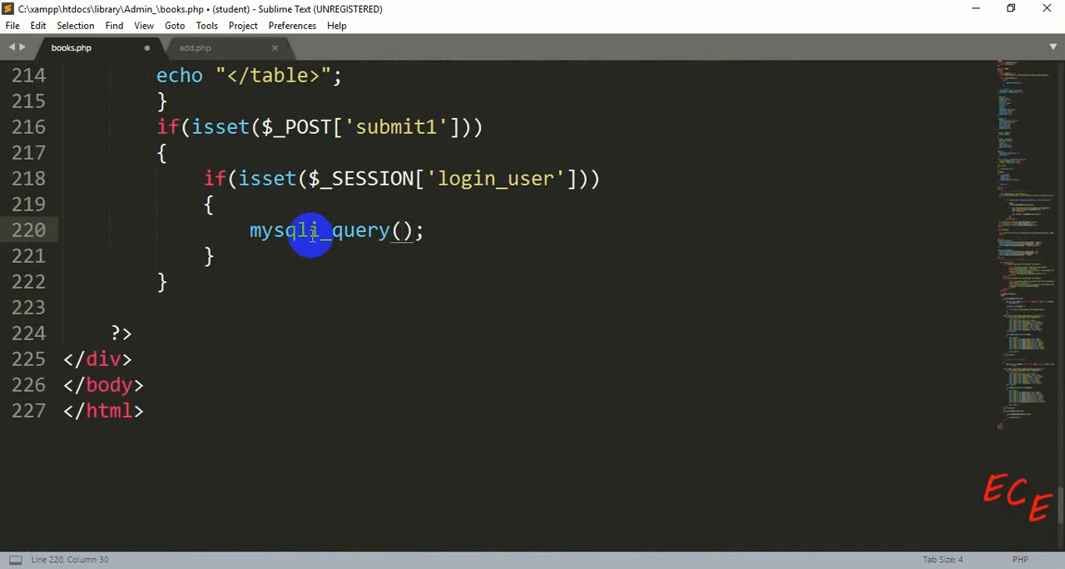
text($db,)
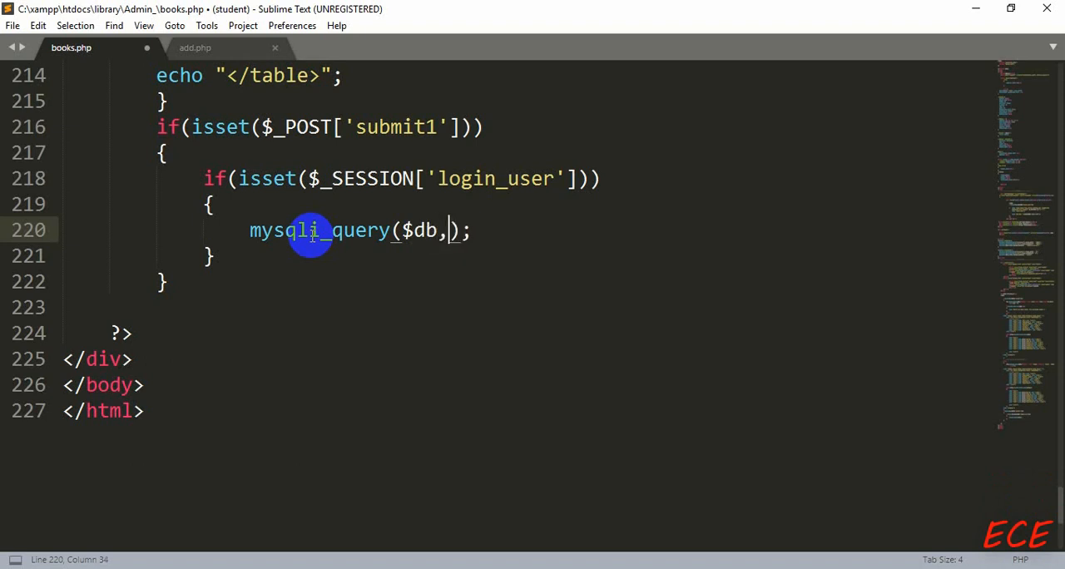
text(")
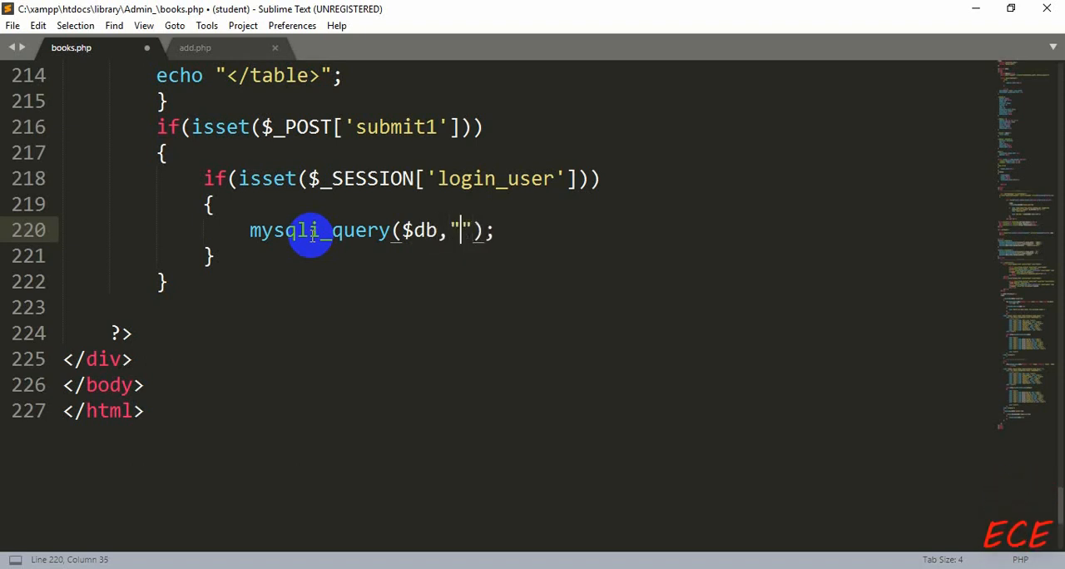
text(;)
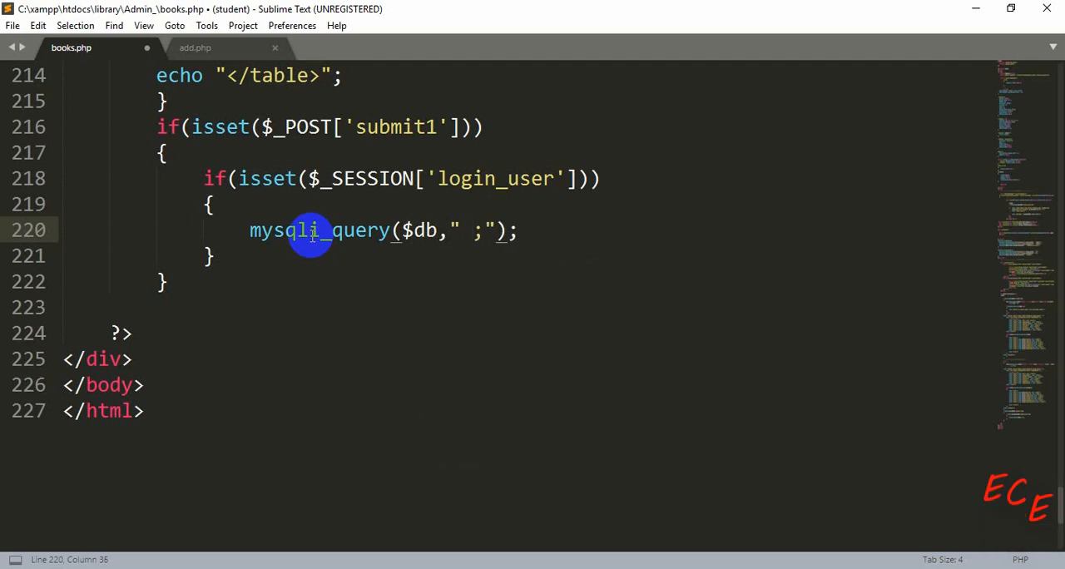
Step: Write the query DELETE from books where bid = '$_POST[bid]'
text(DE)
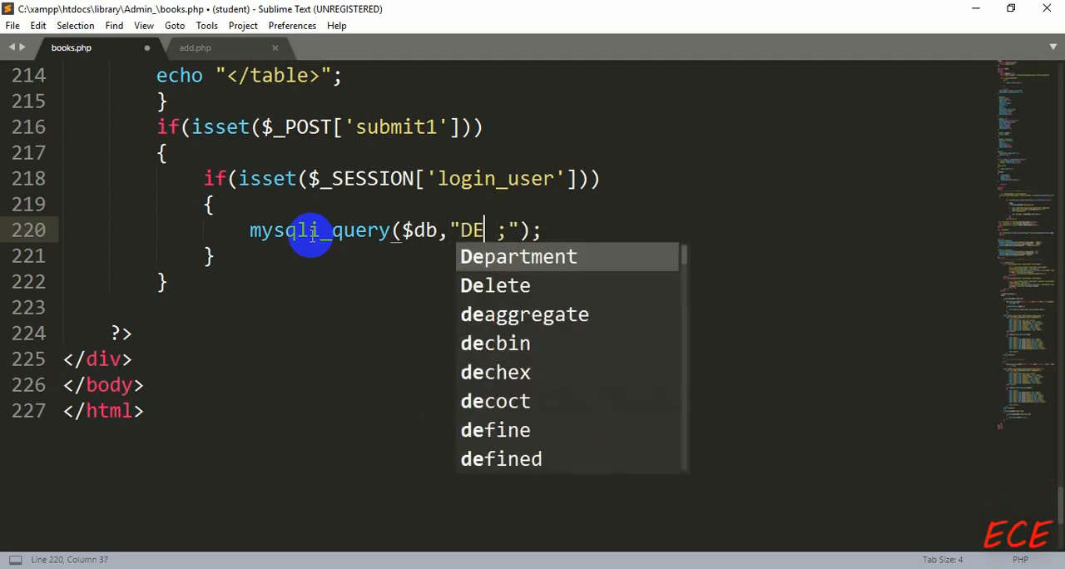
text(LETE)
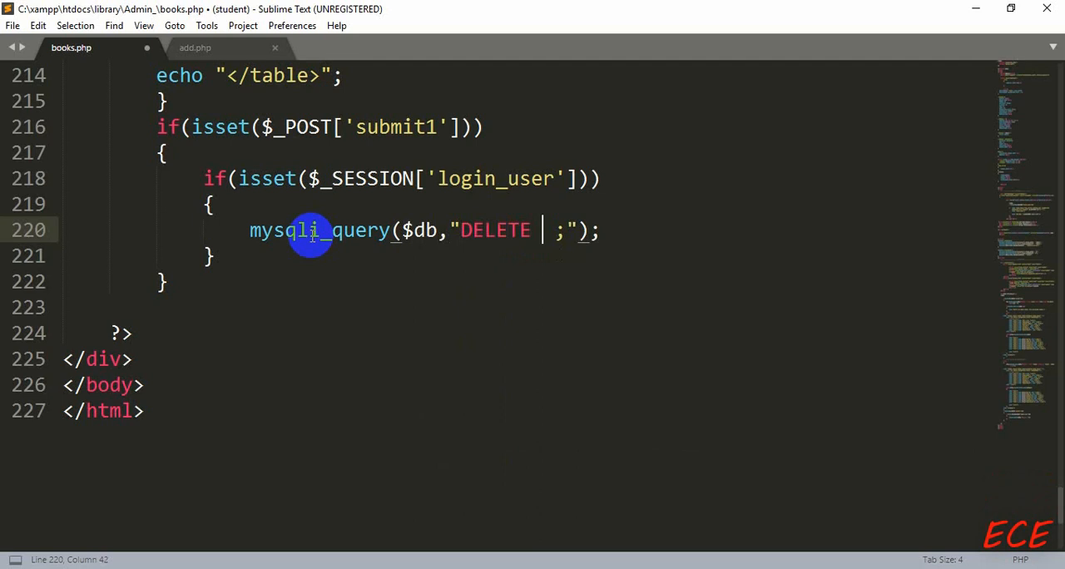
text(from)
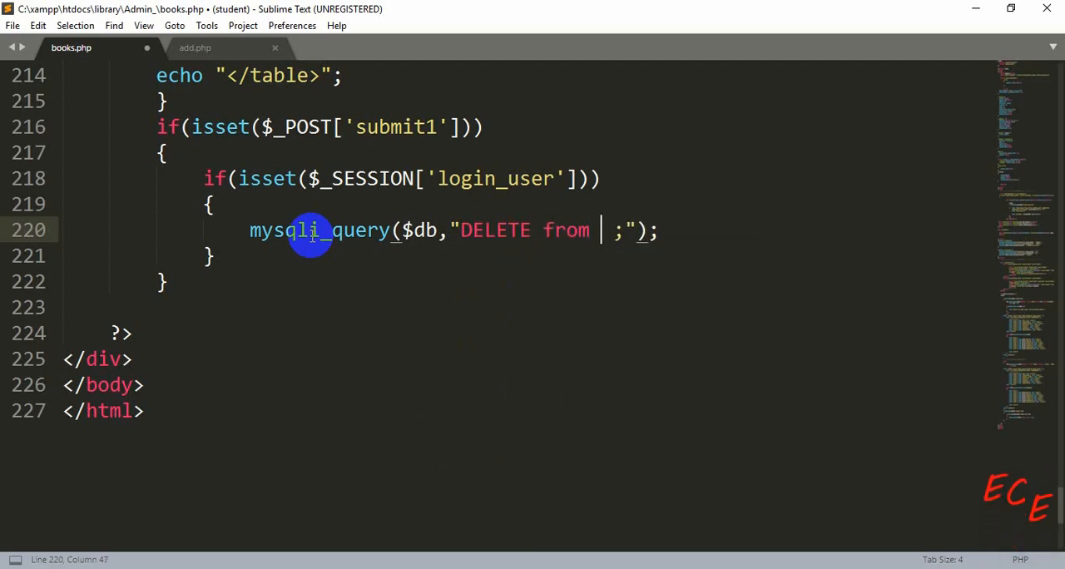
text(books)
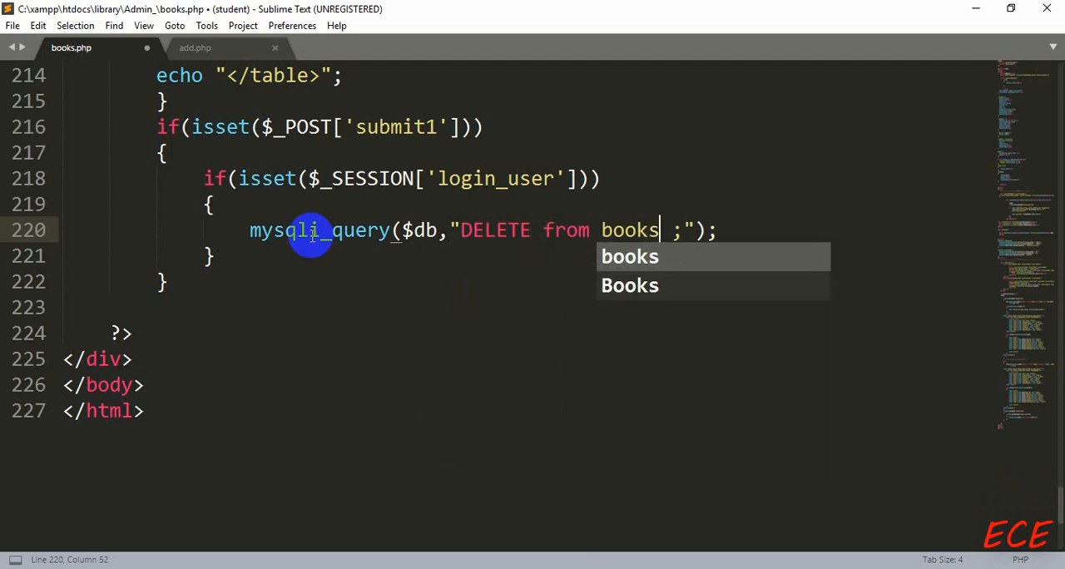
text(w)
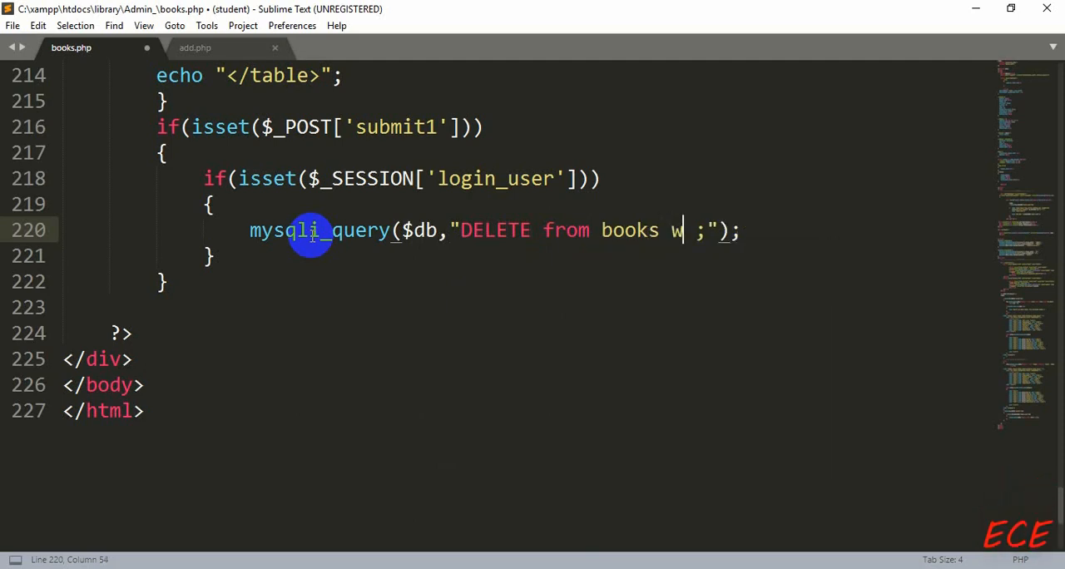
text(here)
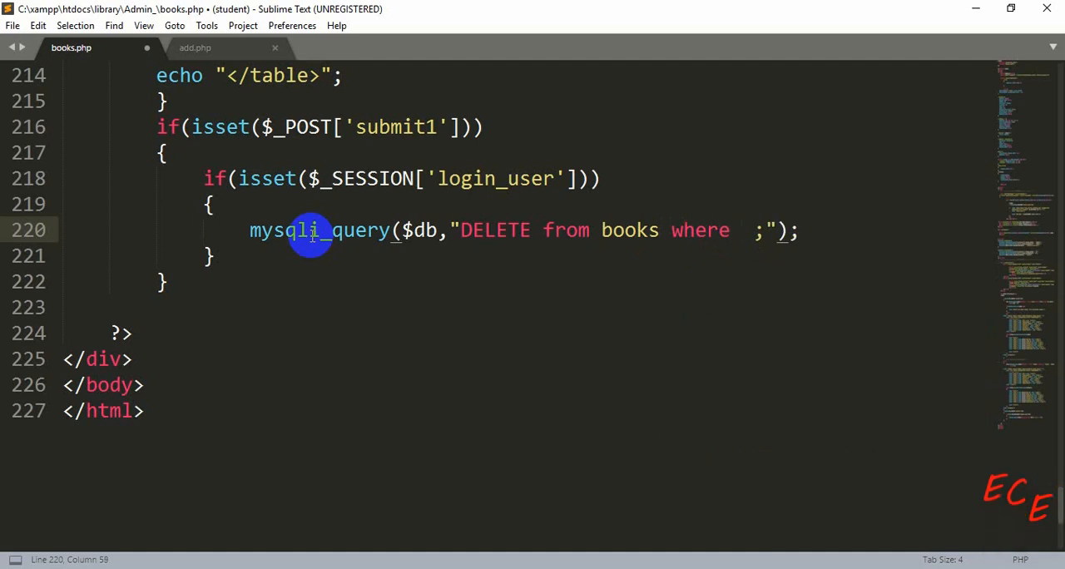
mouse_move(496, 481)
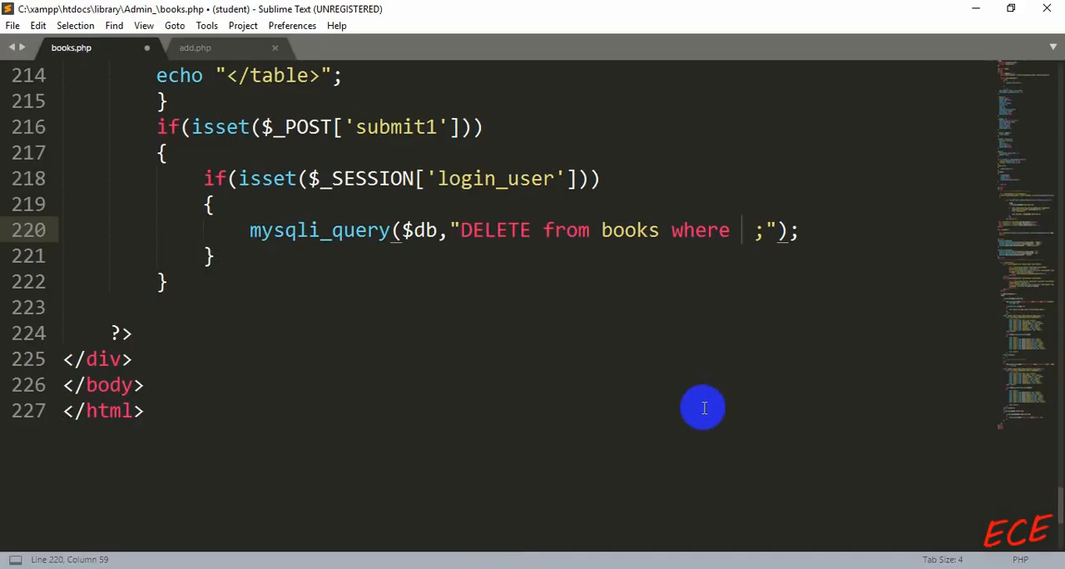
text(bid)
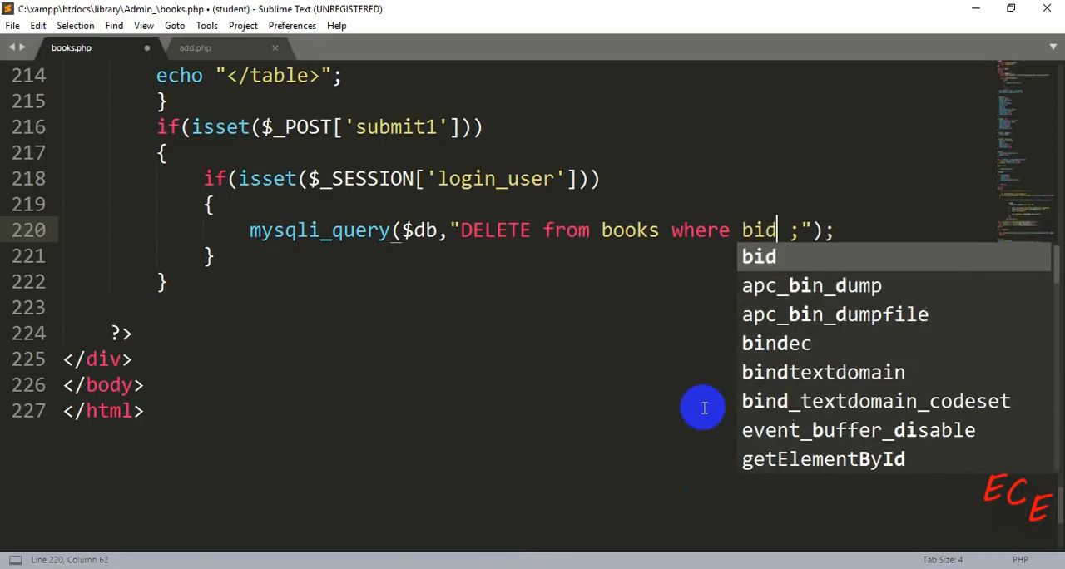
text(=)
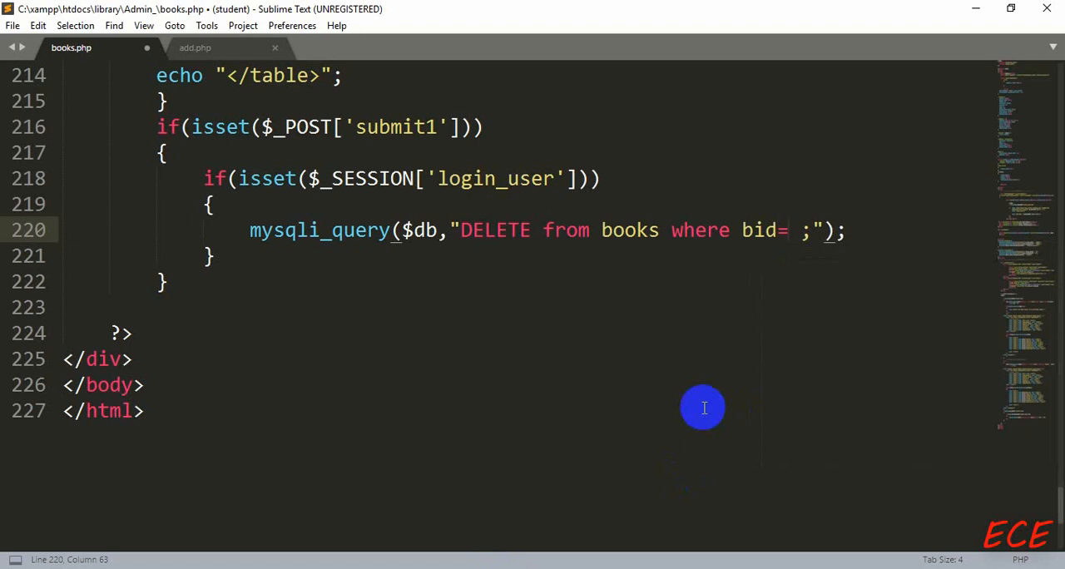
text('$')
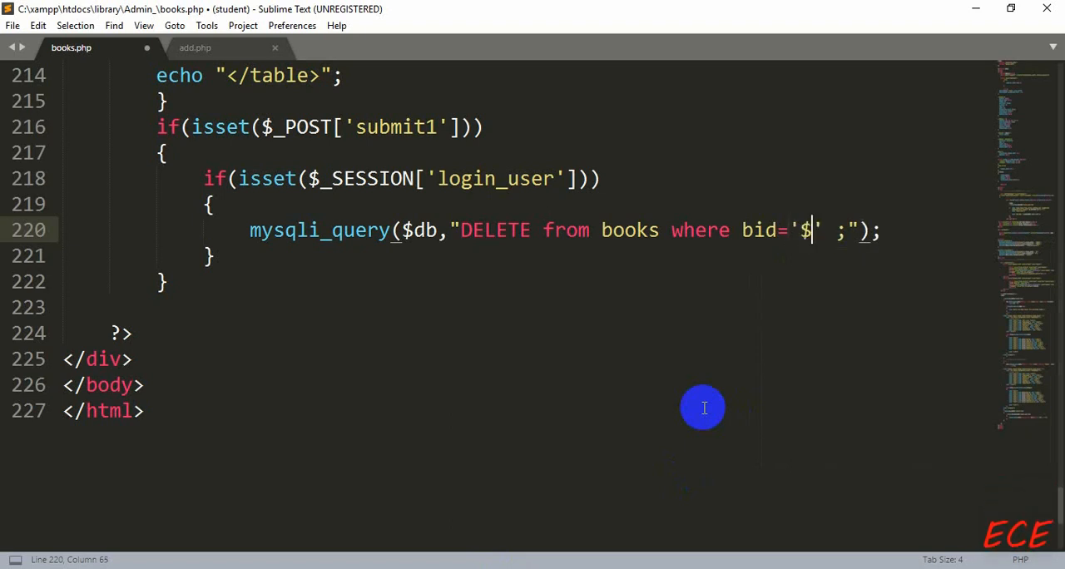
text(_POST[bid)
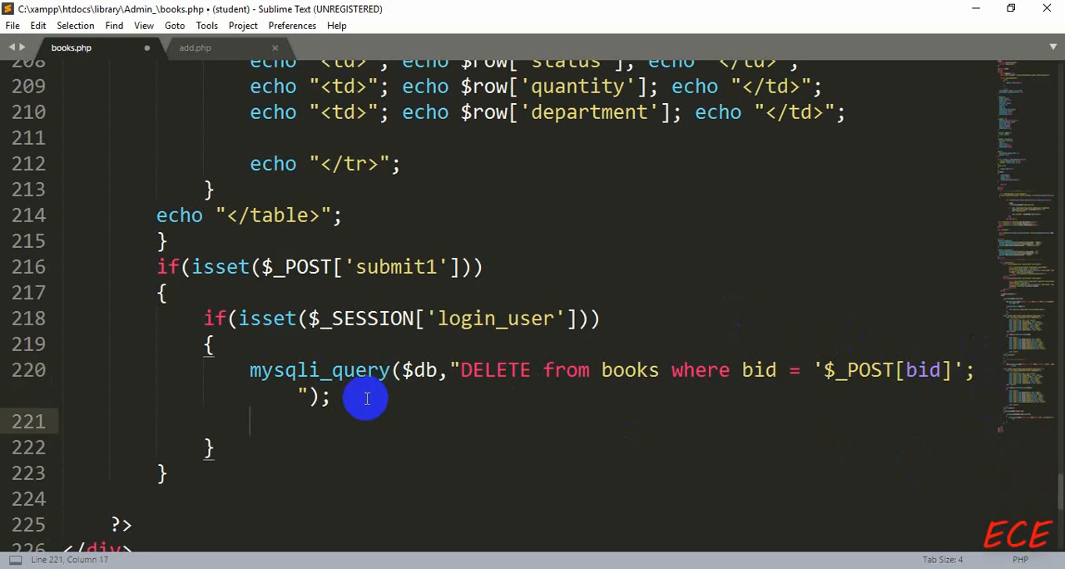
Step: Close PHP and open a script tag containing an empty alert() call
text(?>)
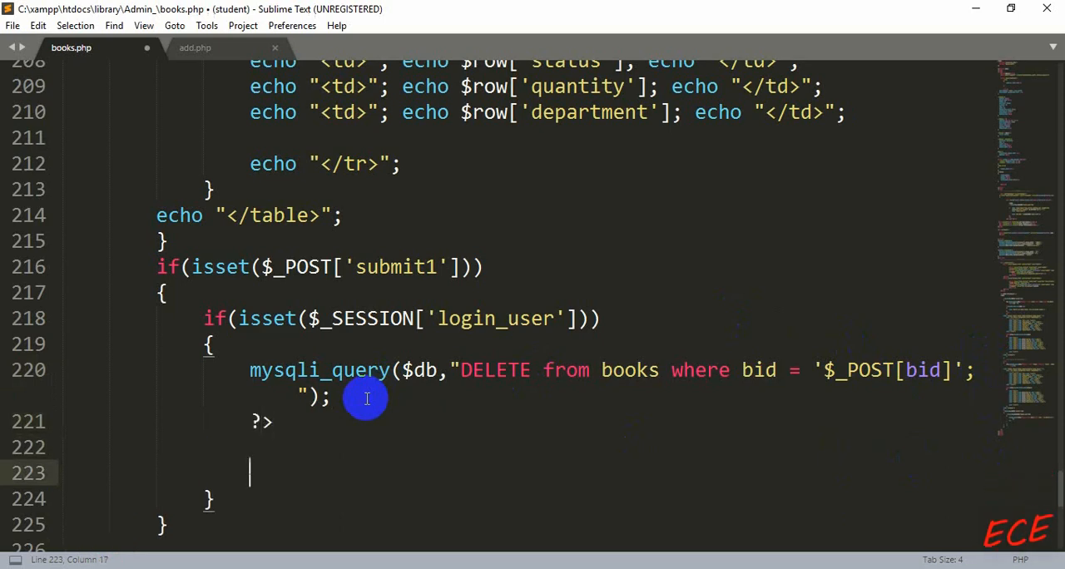
text(<?)
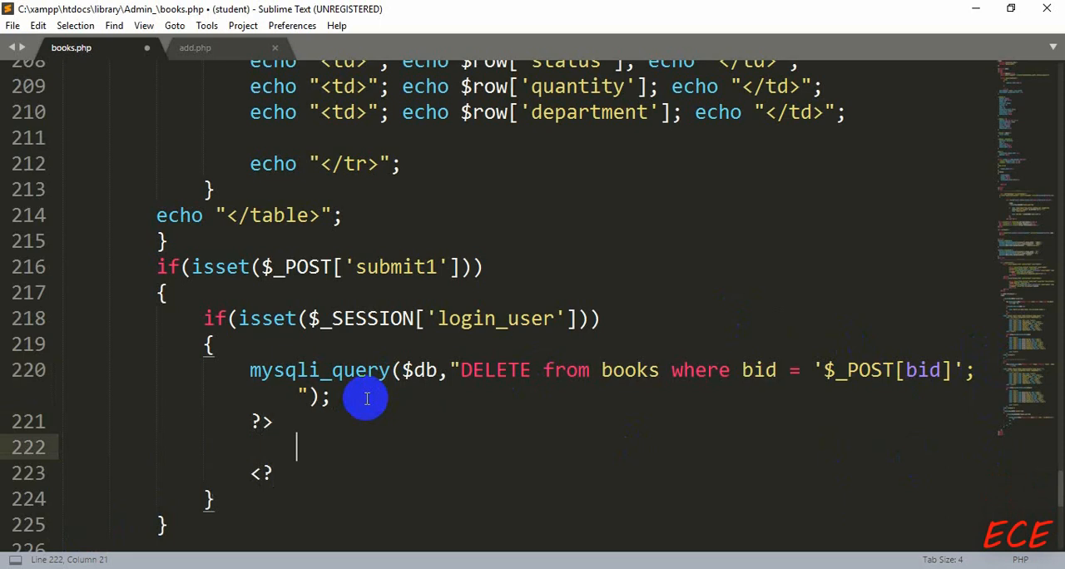
text(script type="text/javascript">)
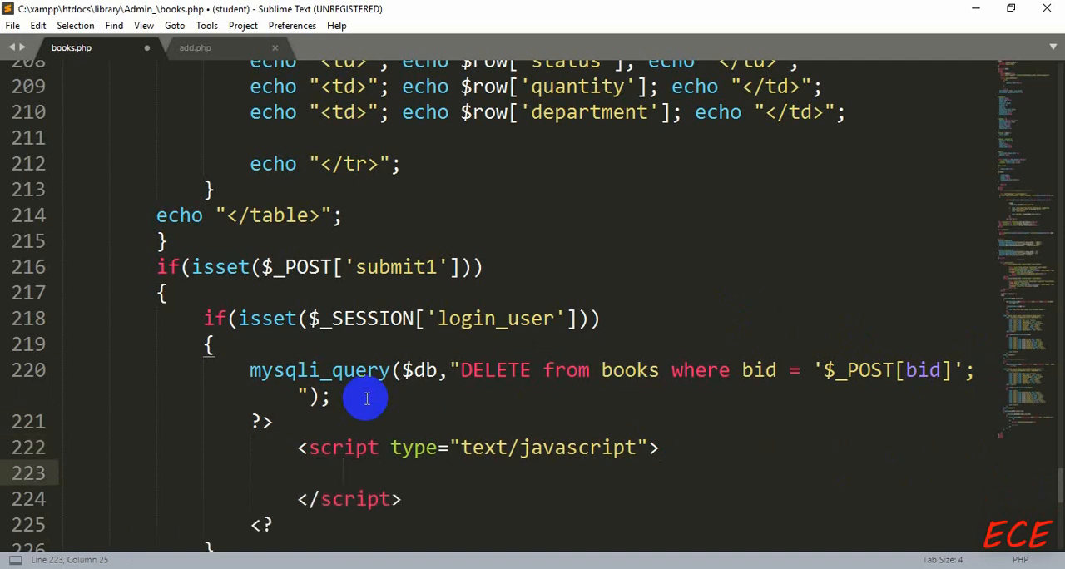
text(aler)
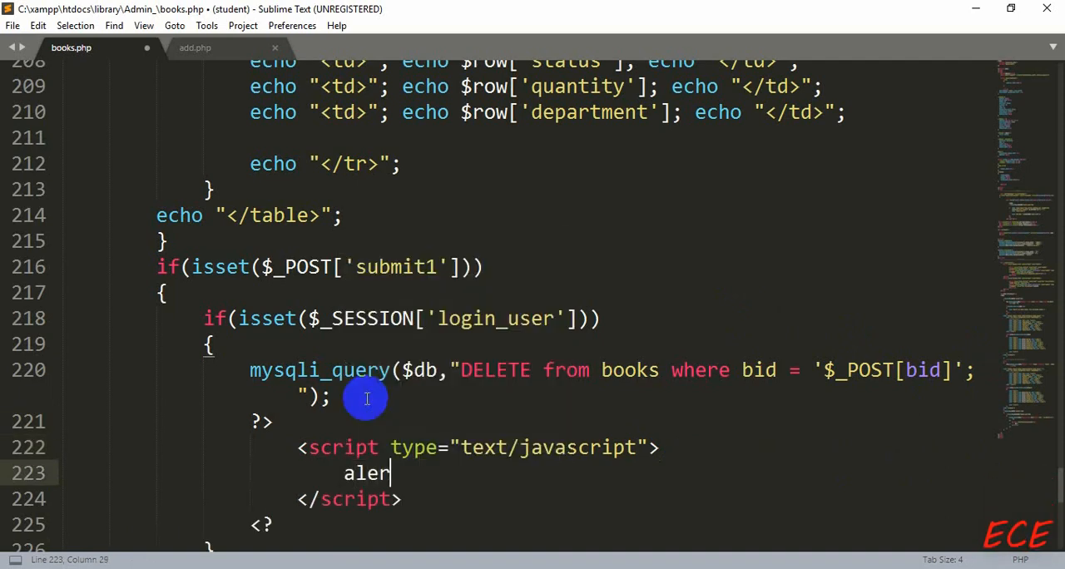
text(t())
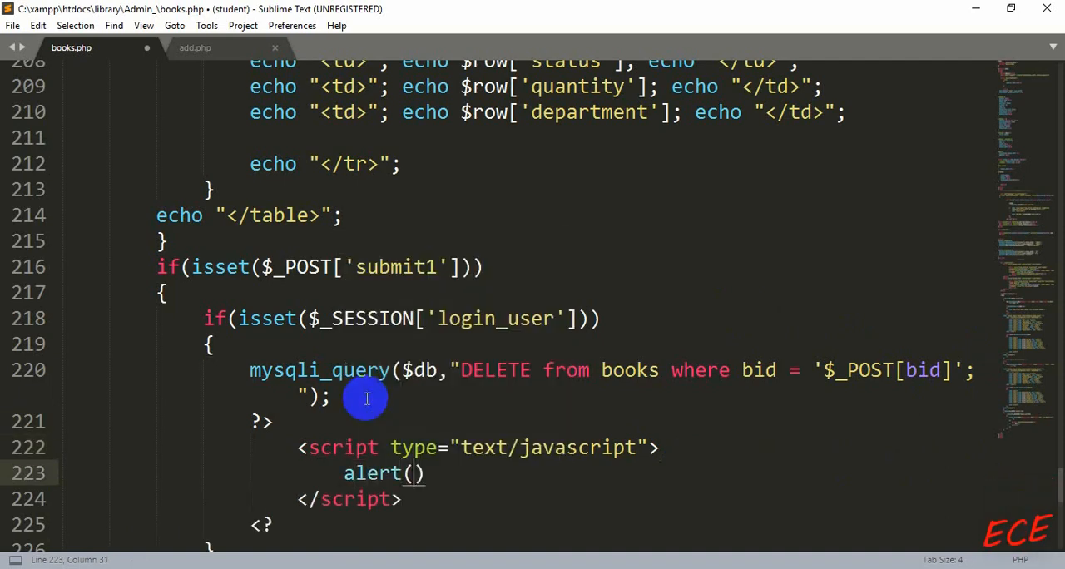
text(;)
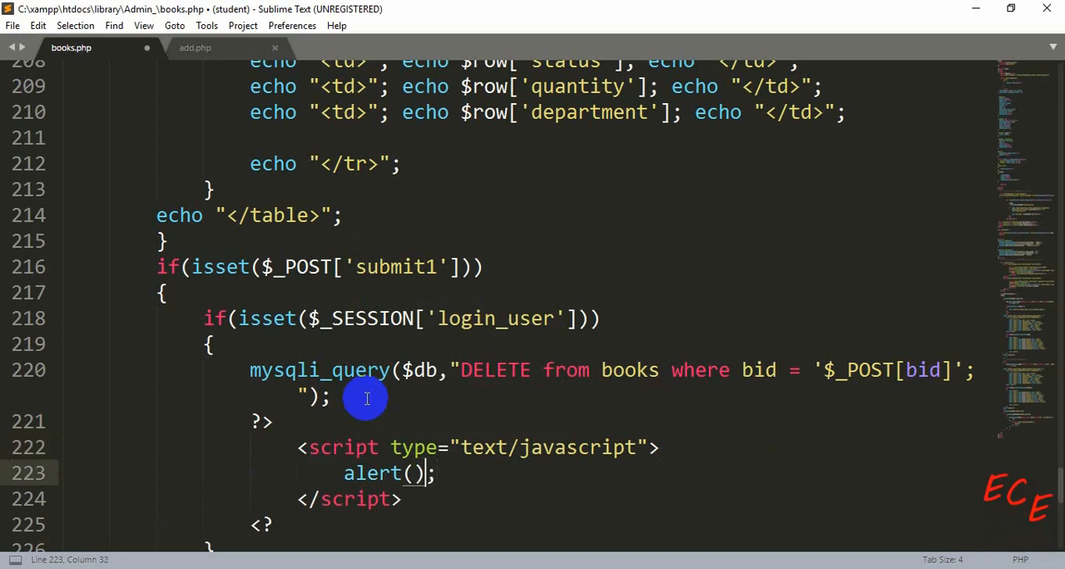
text(")
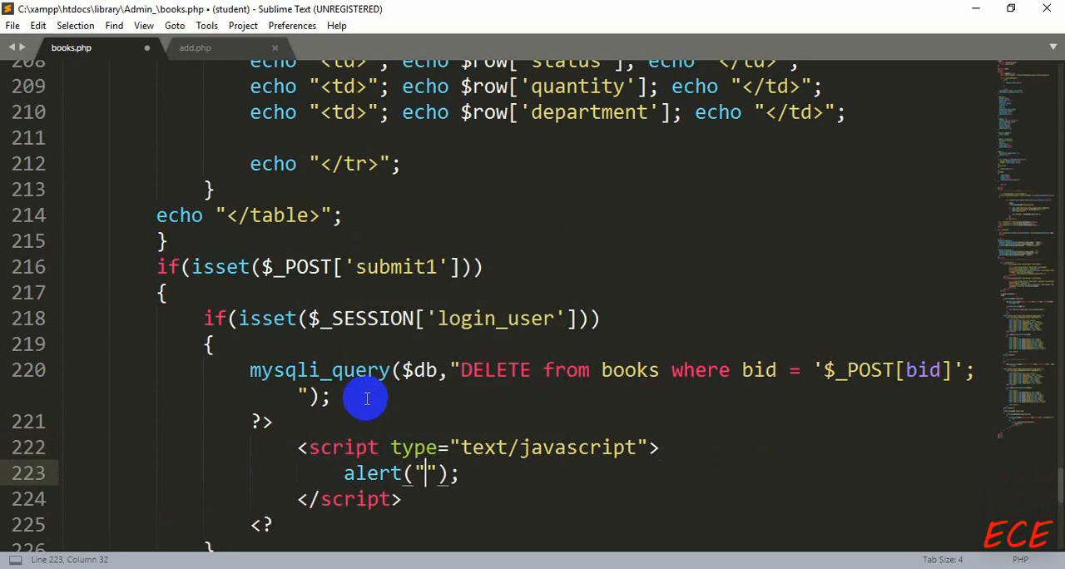
Step: Make the alert say 'Delete Successful.', save, and dismiss the license prompt
text(Delete)
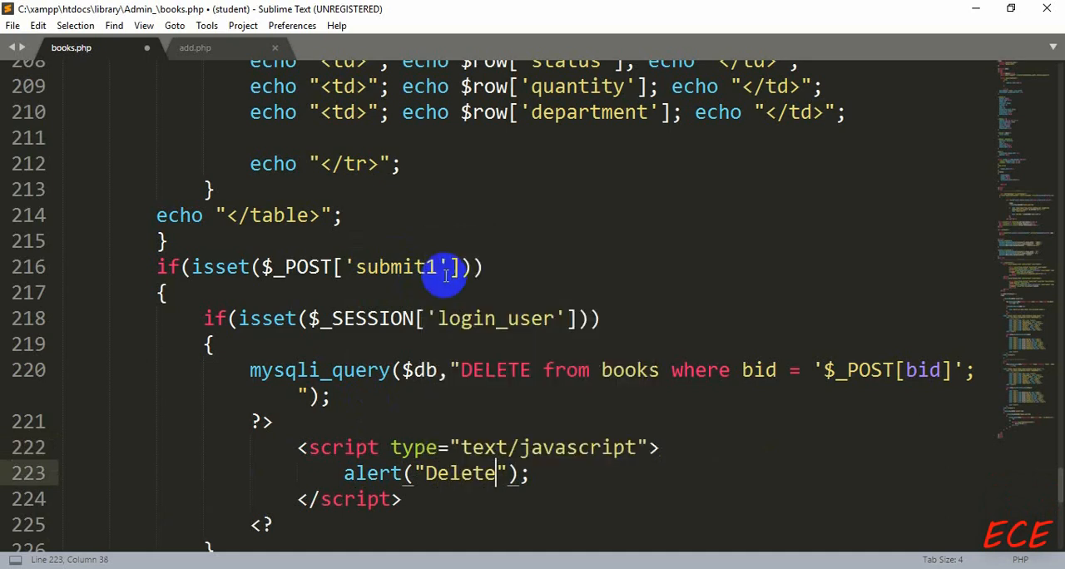
text(" ")
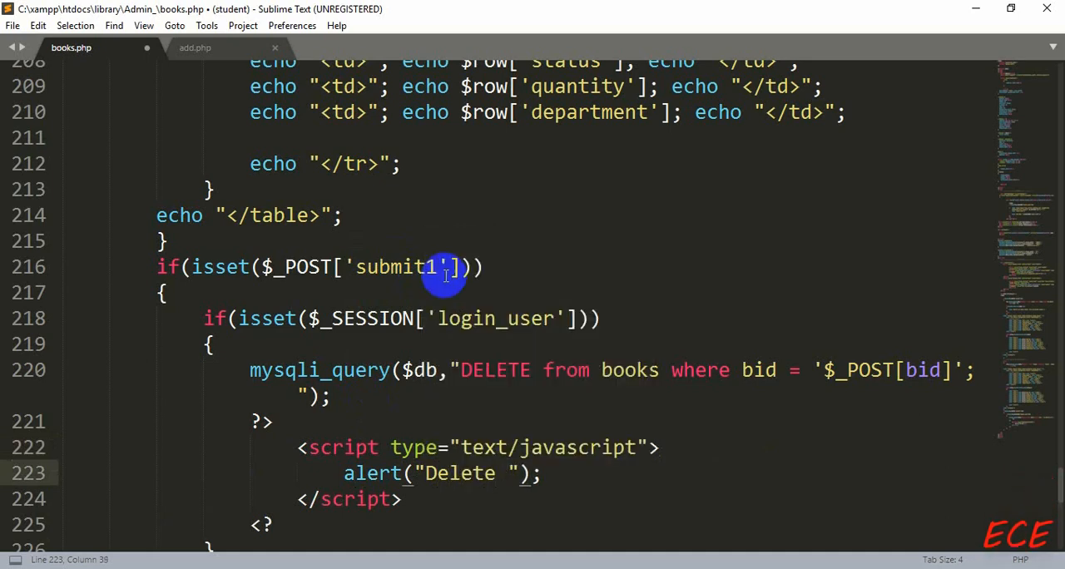
text(Succe)
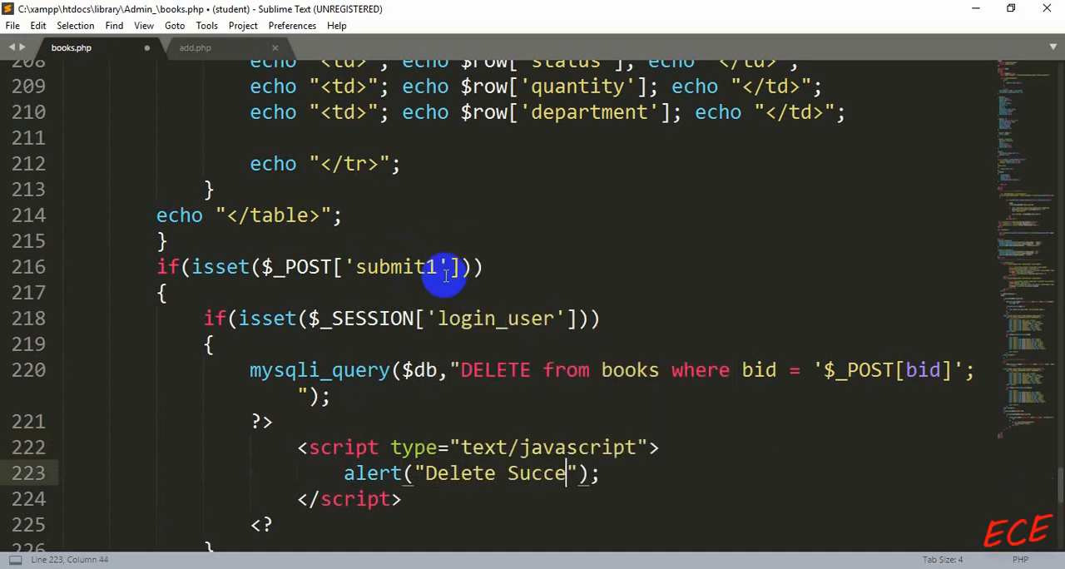
text(sful)
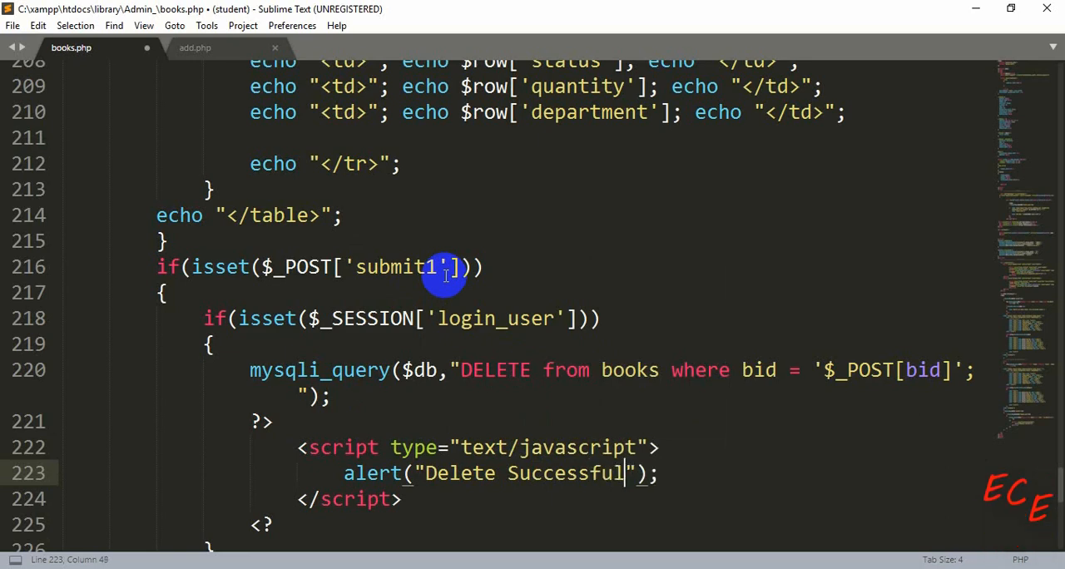
text(/)
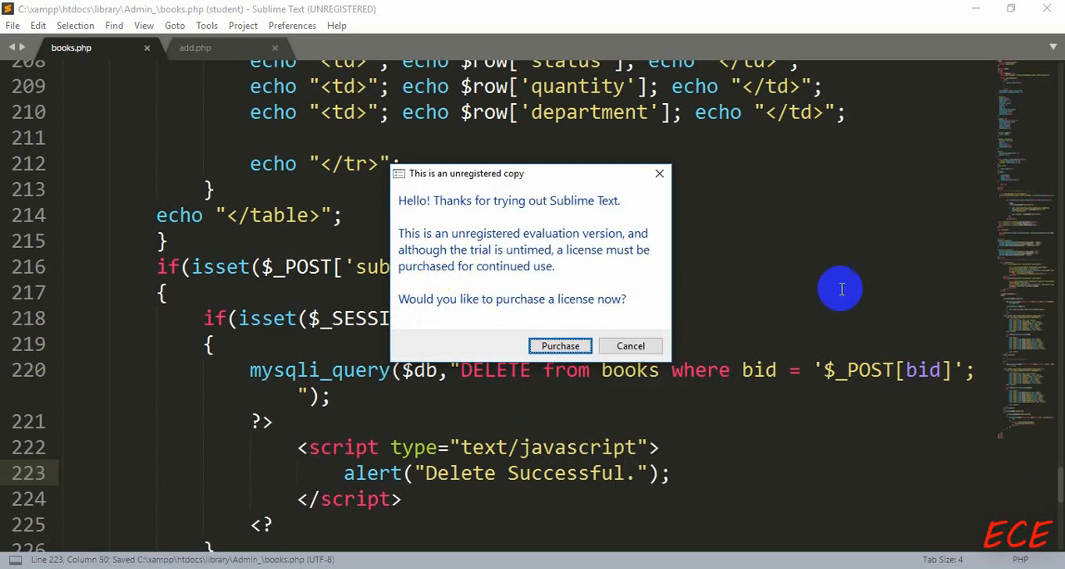
click(630, 346)
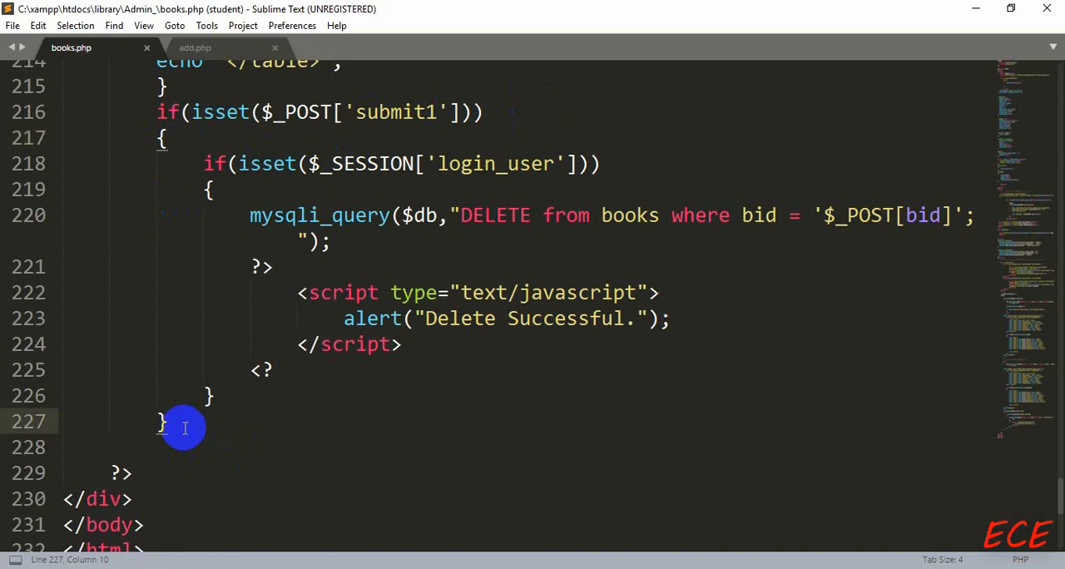
Step: Add an else block alerting 'Please Login First.' and save books.php
text(else)
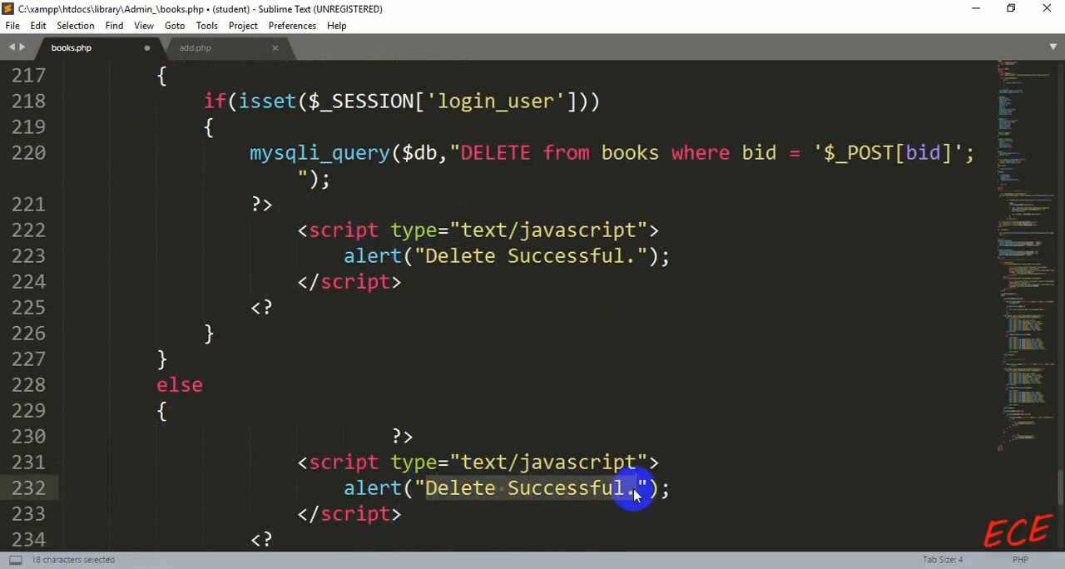
text(Pleas)
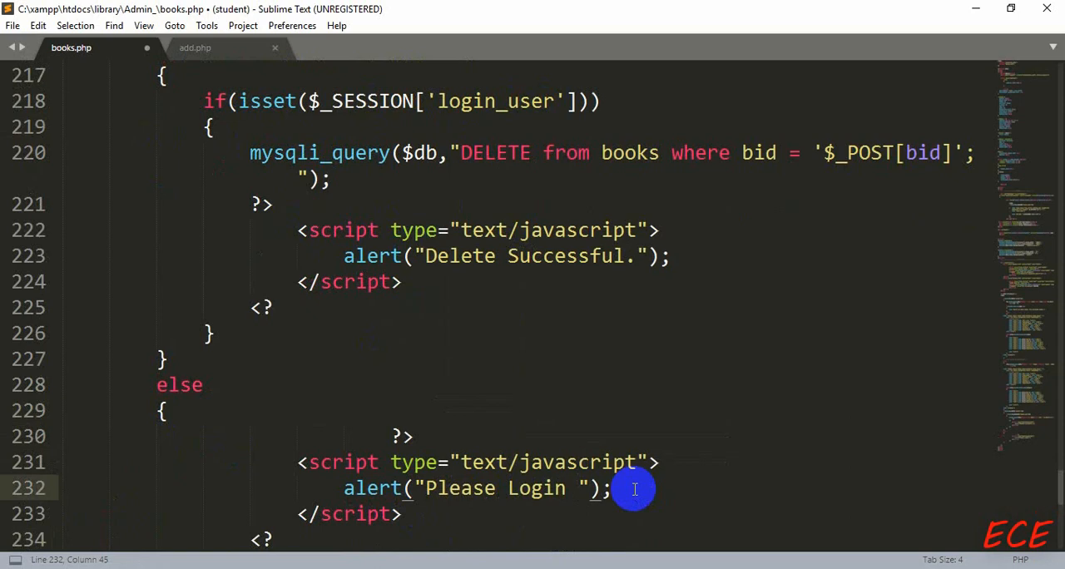
text(Firsn)
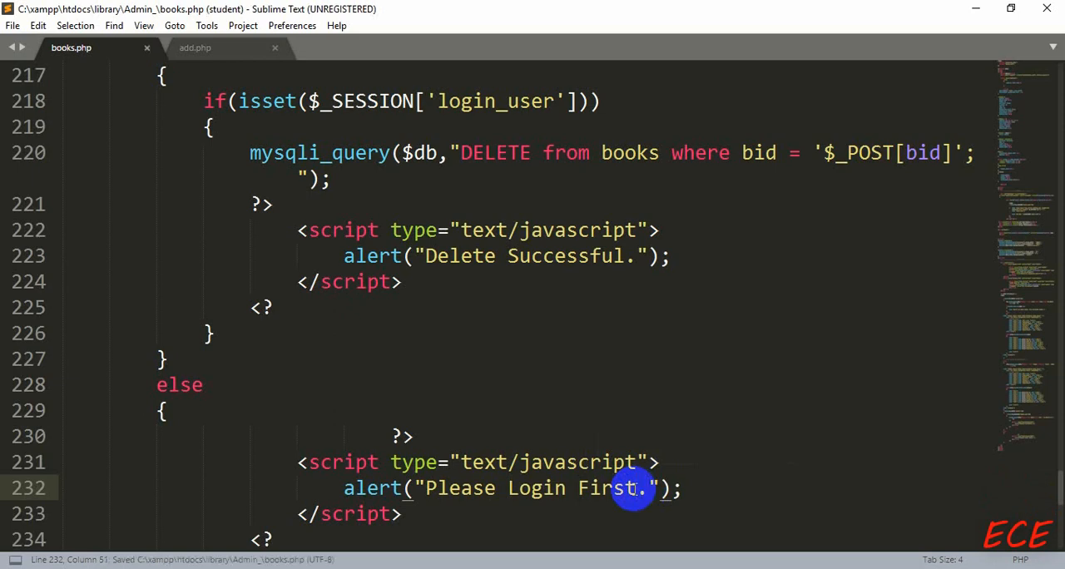
mouse_move(236, 182)
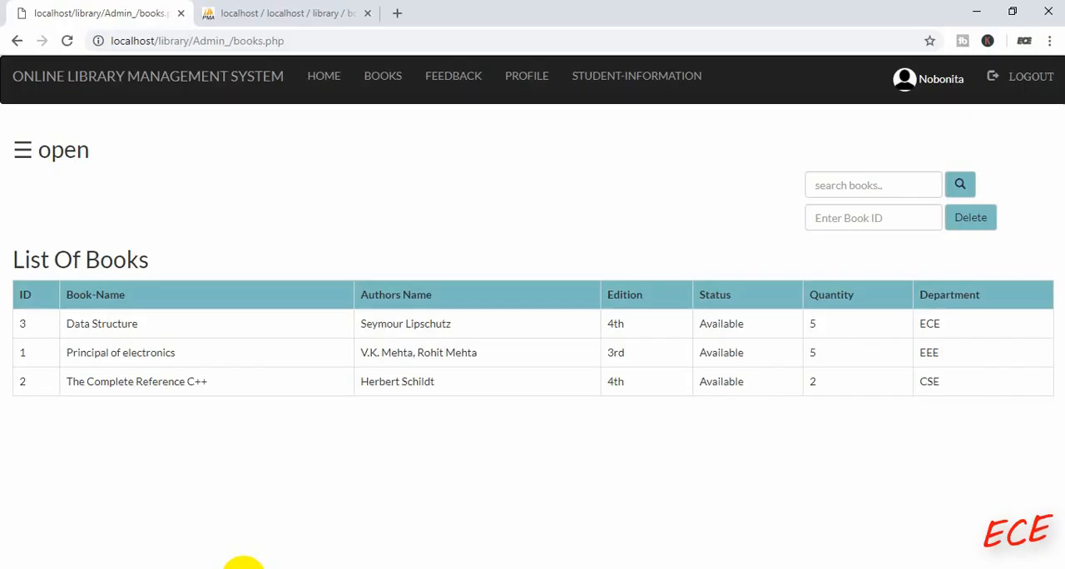
Step: Leave the List Of Books page in Chrome and return to books.php in Sublime Text
click(67, 40)
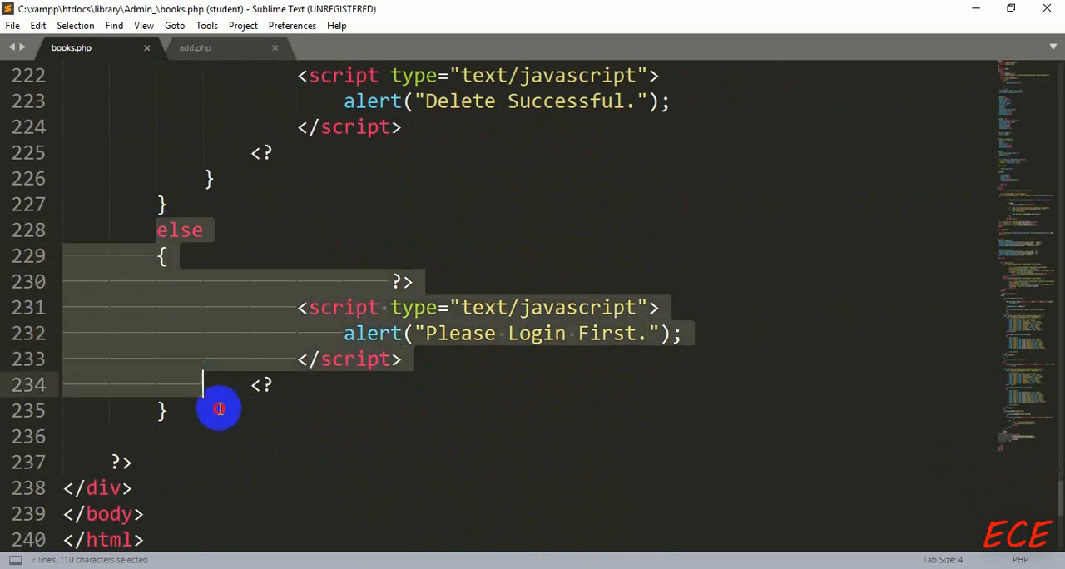
Step: Pair the 'Please Login First.' else with the session login check, then save books.php
right_click(219, 408)
text(})
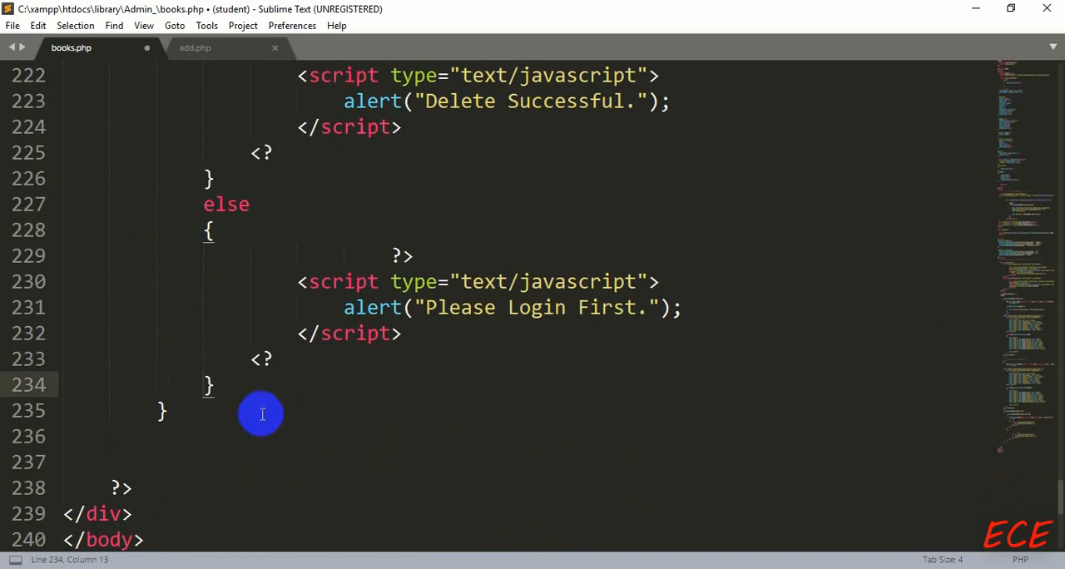
key(ctrl+s)
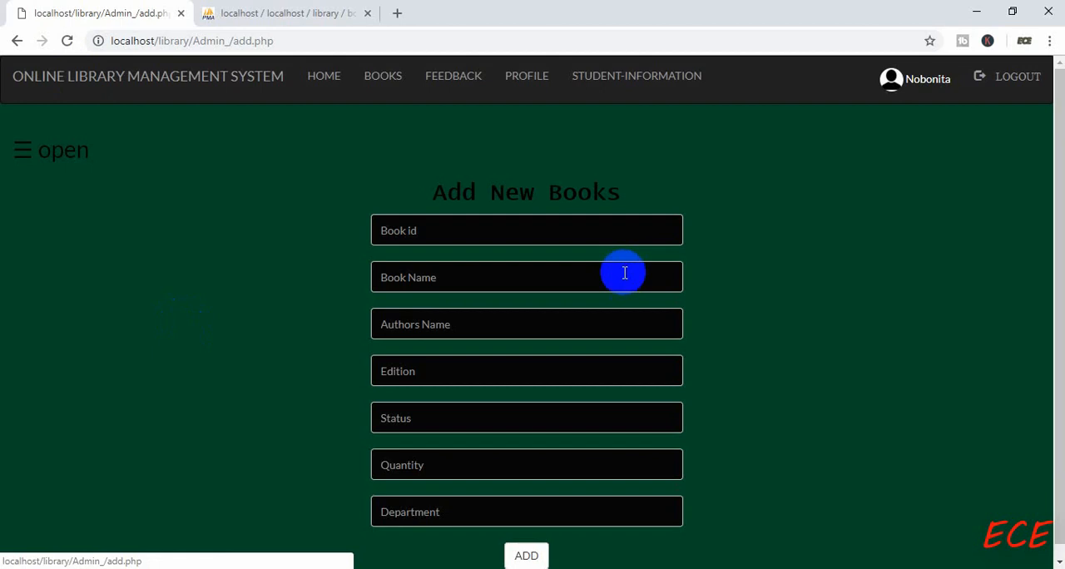
Step: Delete book ID 5 (C++) from the Books page and accept the Delete Successful. alert
text(C++)
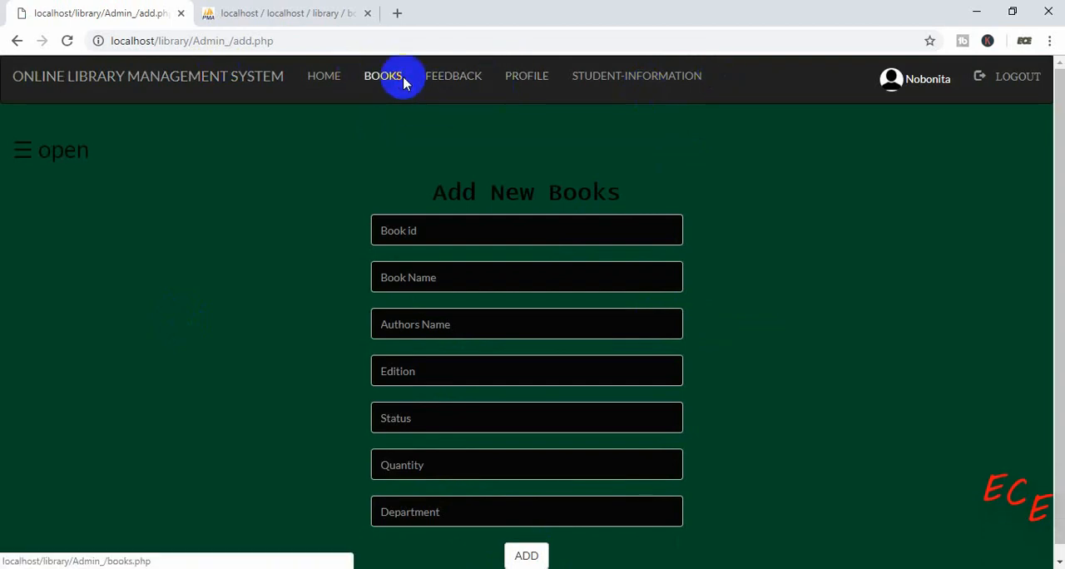
click(383, 76)
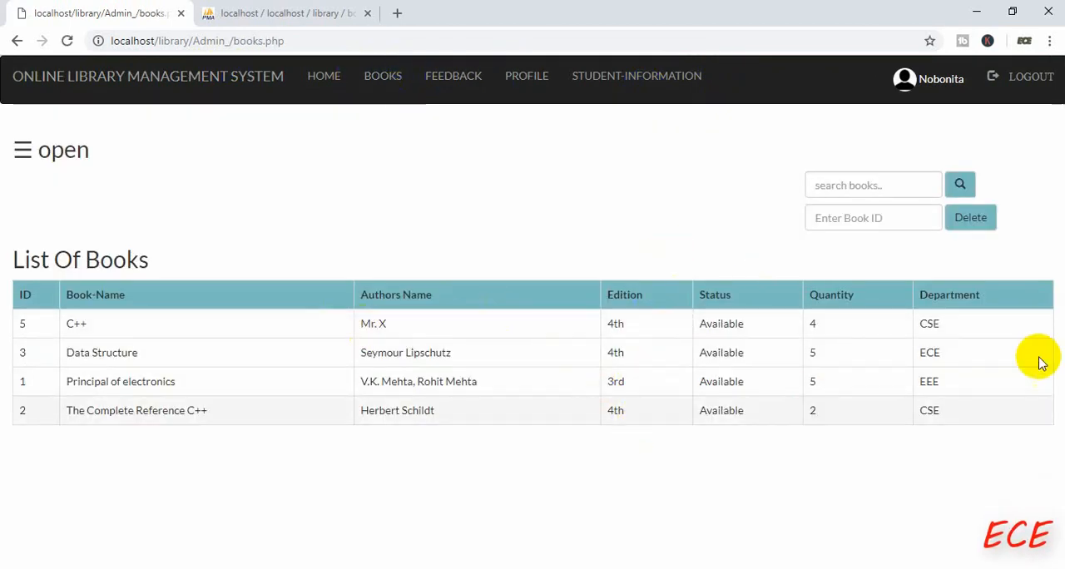
text(5)
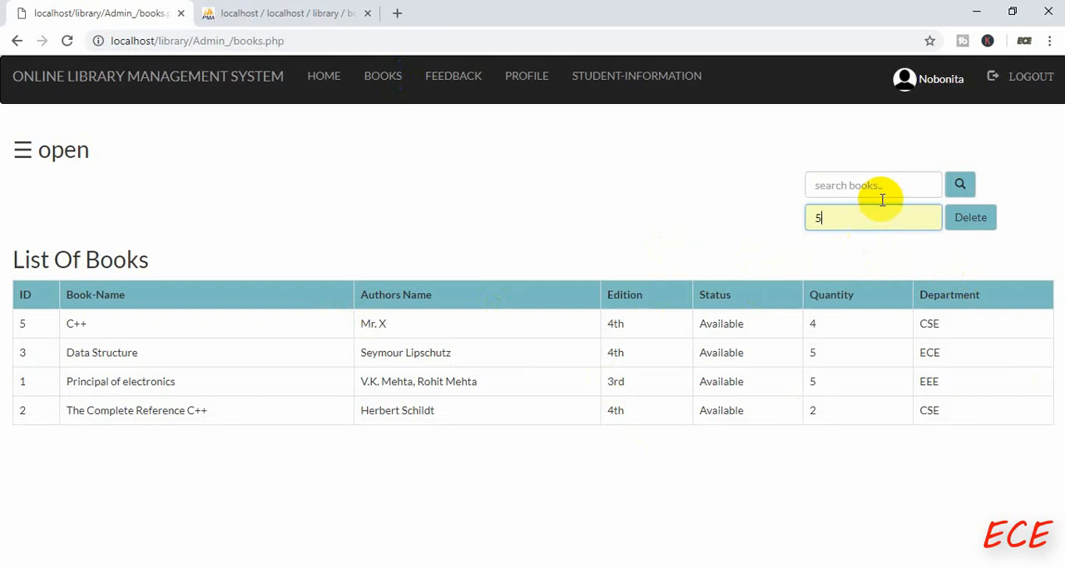
click(971, 217)
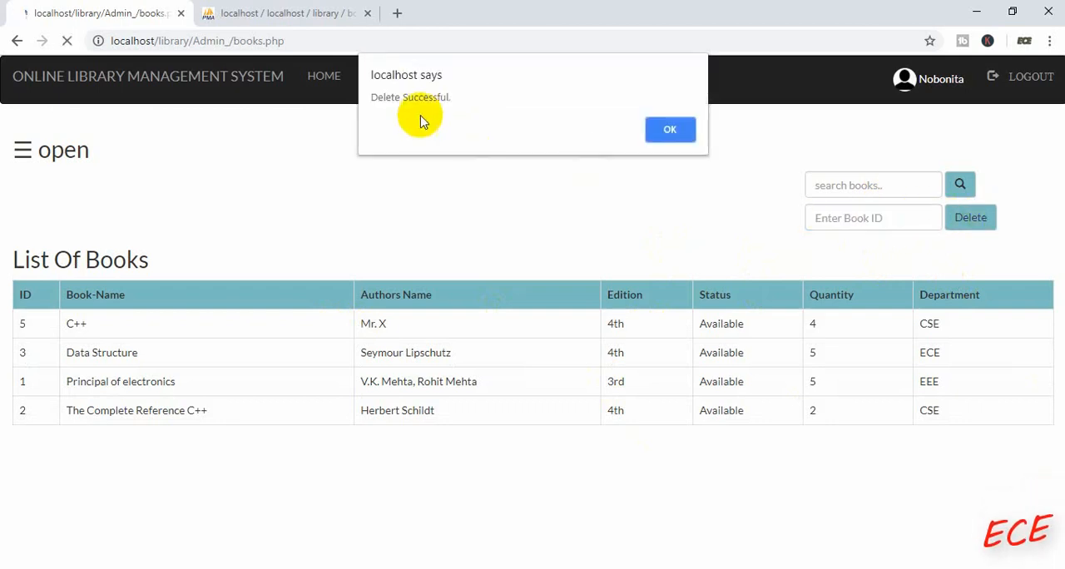
click(670, 129)
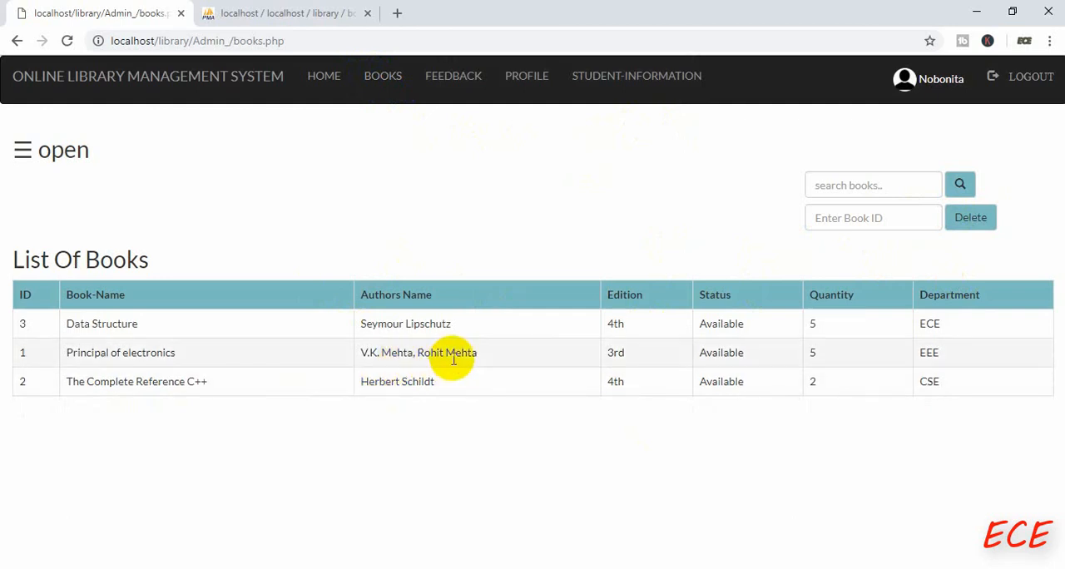
mouse_move(478, 381)
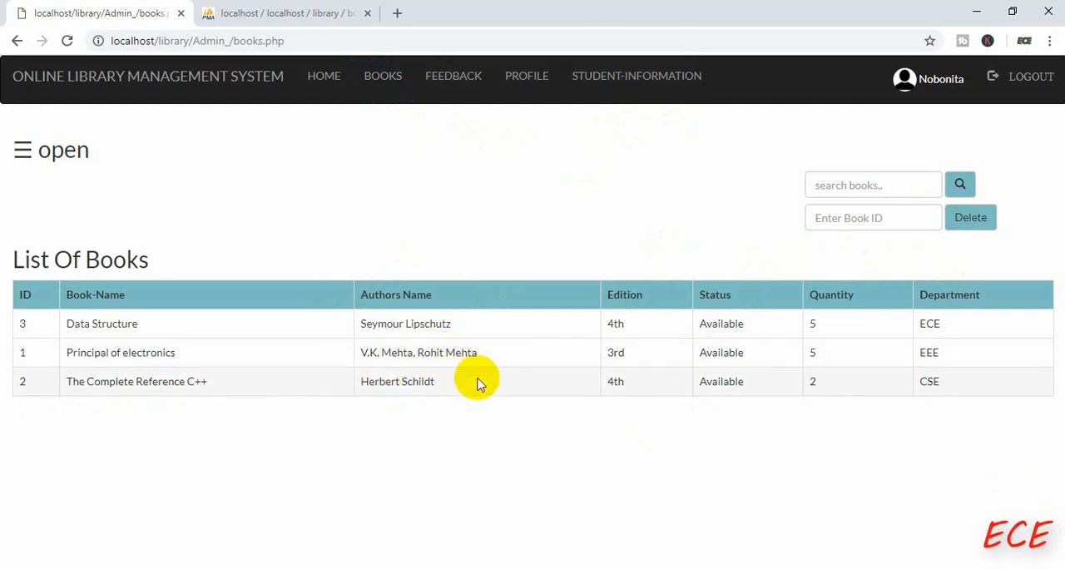